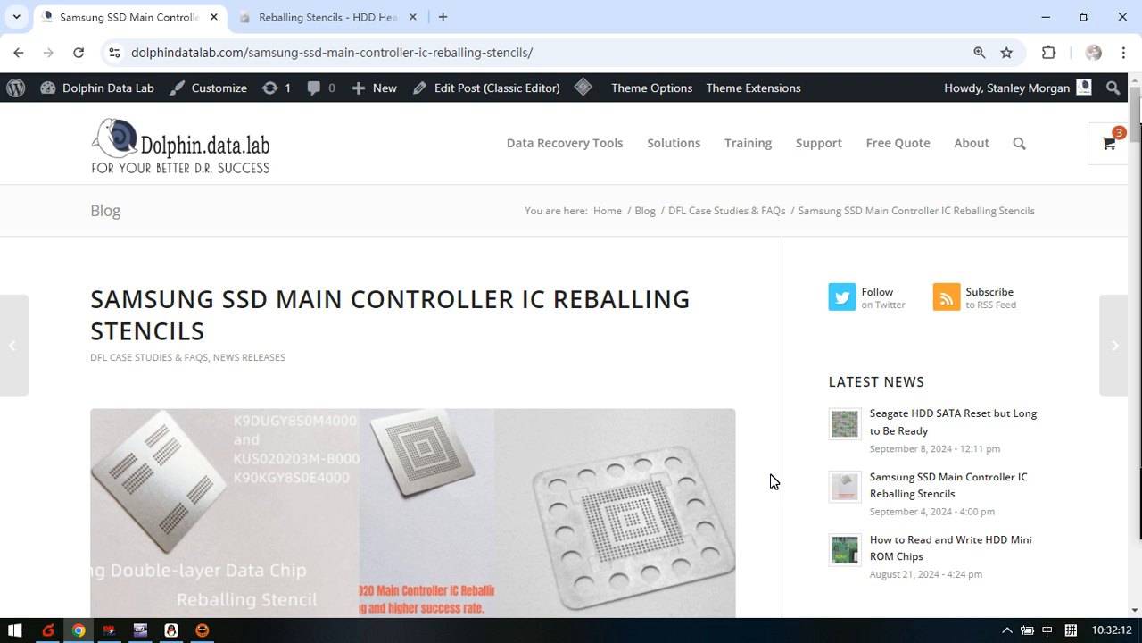
# - Scroll down the Samsung SSD stencils post to reach the Surface Pro adapter link
pyautogui.scroll(-3)
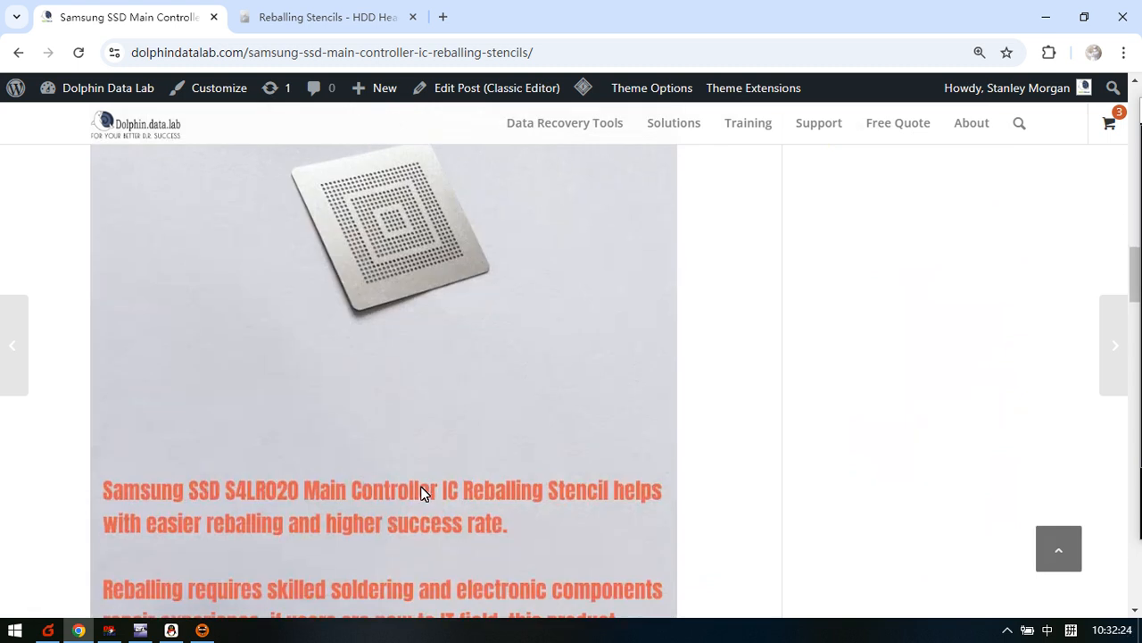
pyautogui.scroll(-3)
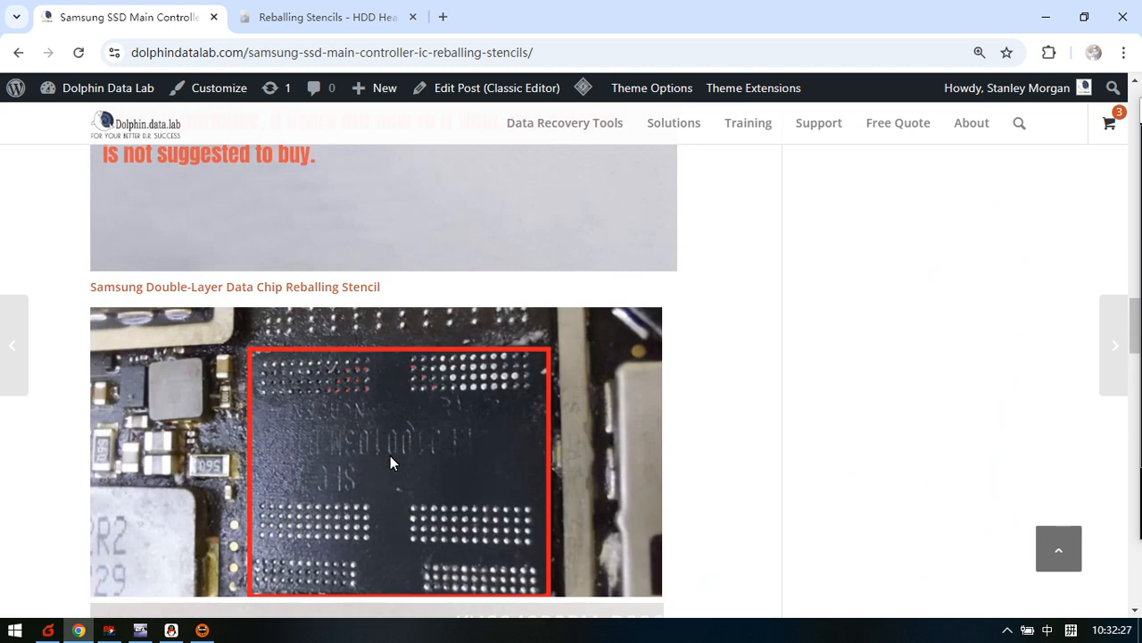
pyautogui.moveTo(321, 446)
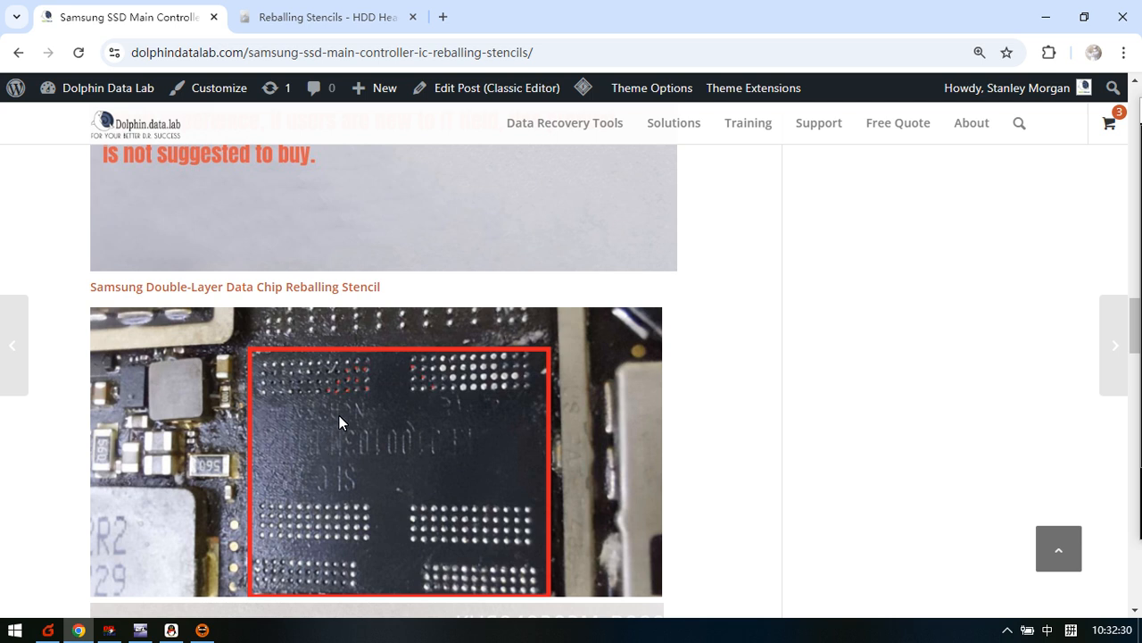
pyautogui.scroll(-3)
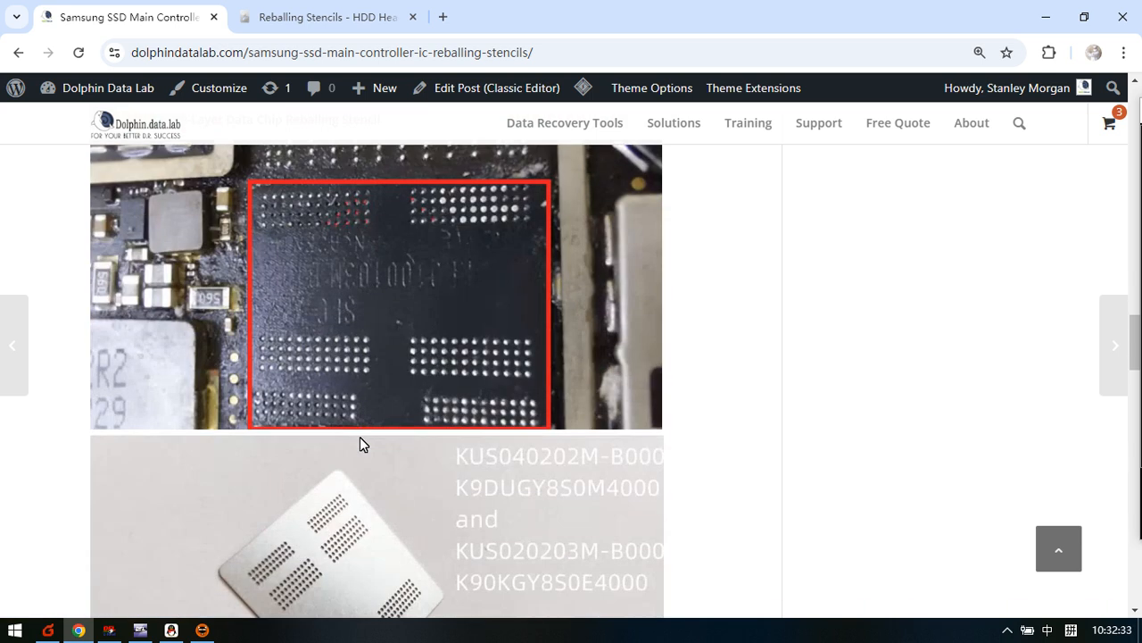
pyautogui.scroll(-3)
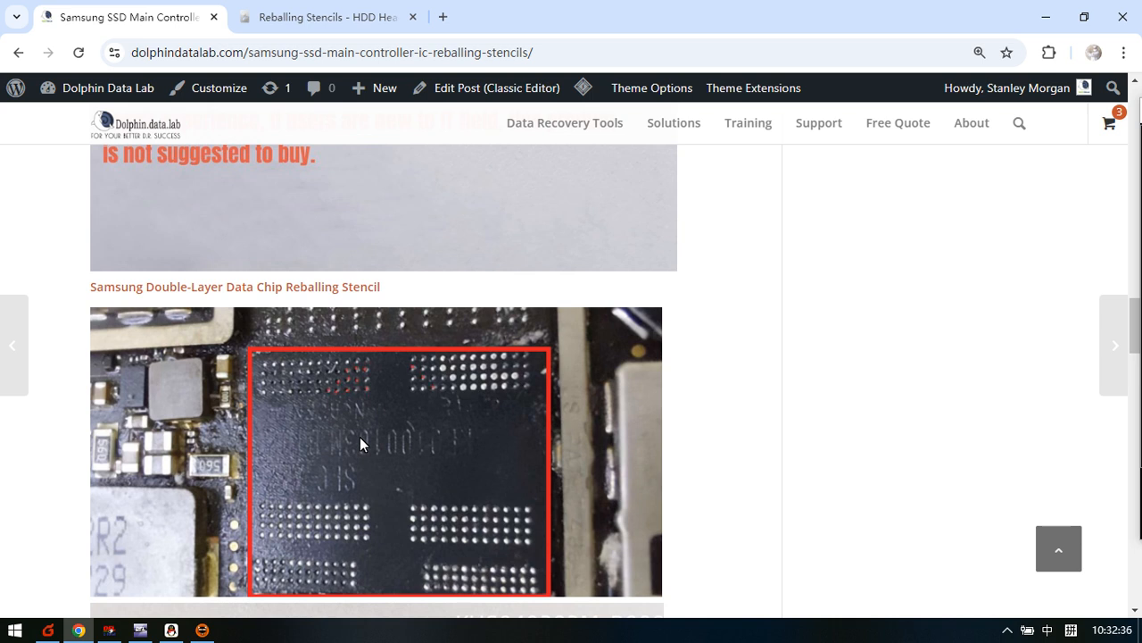
pyautogui.moveTo(232, 321)
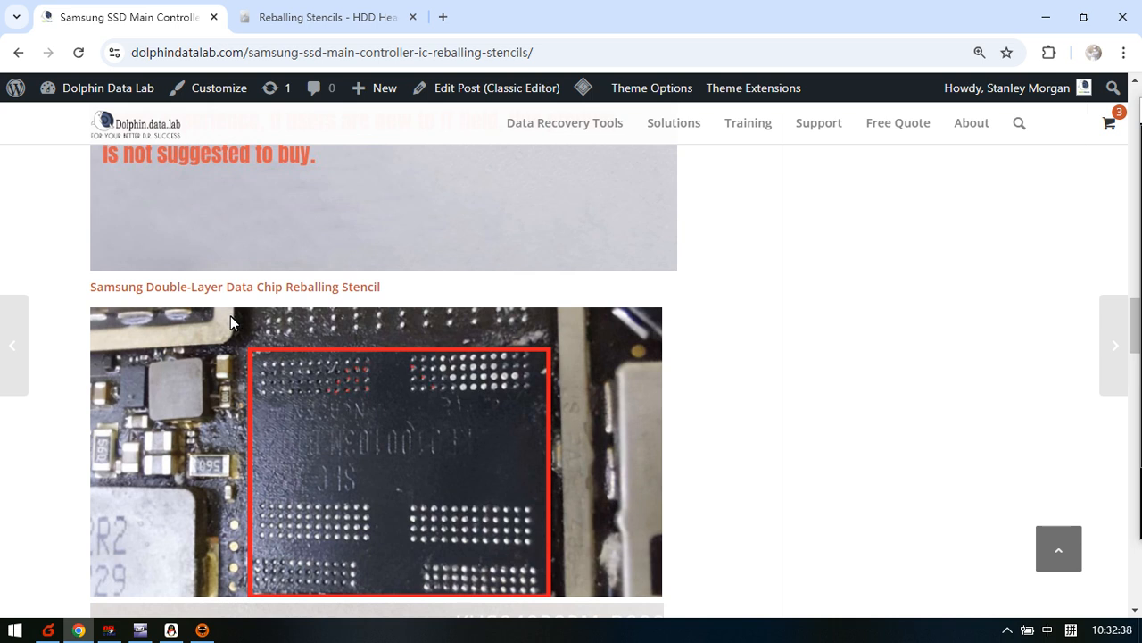
pyautogui.moveTo(361, 425)
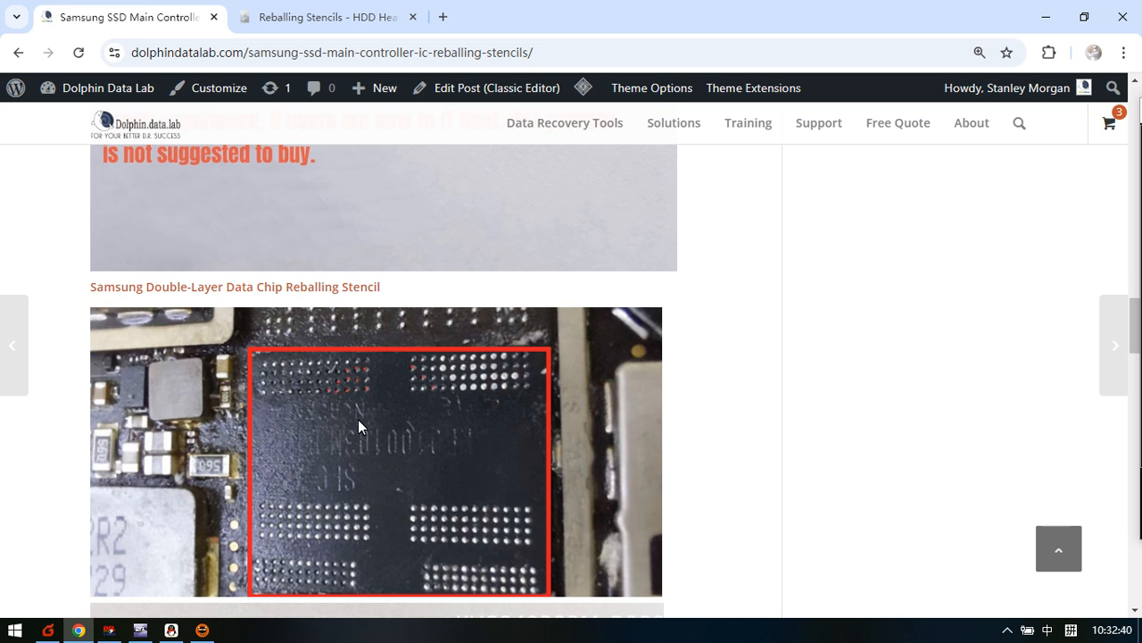
pyautogui.moveTo(314, 325)
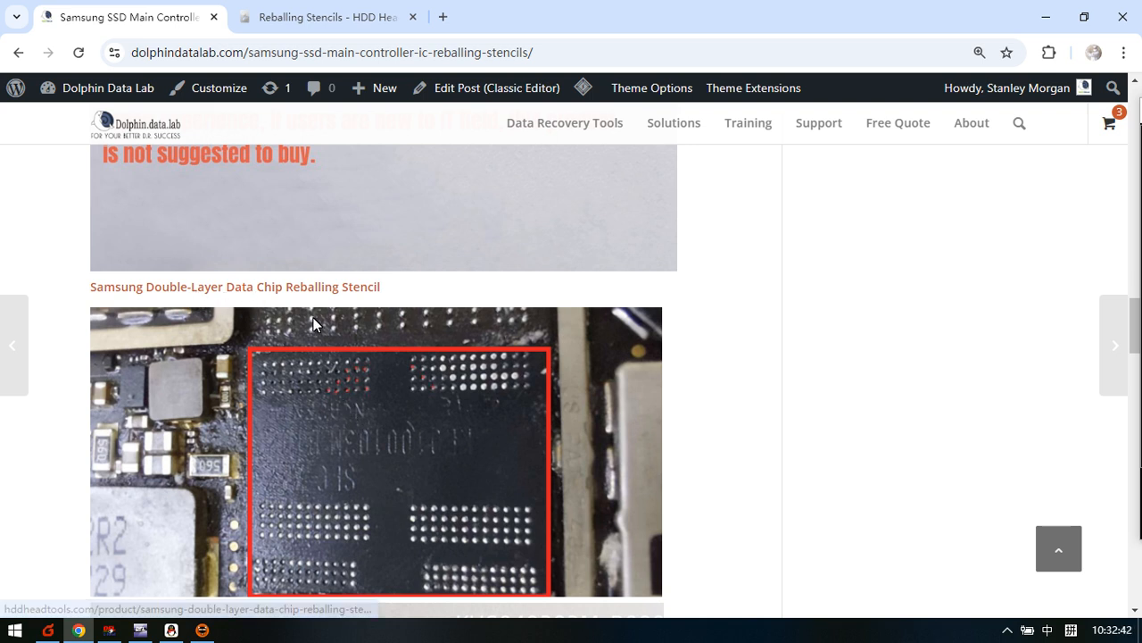
pyautogui.moveTo(351, 425)
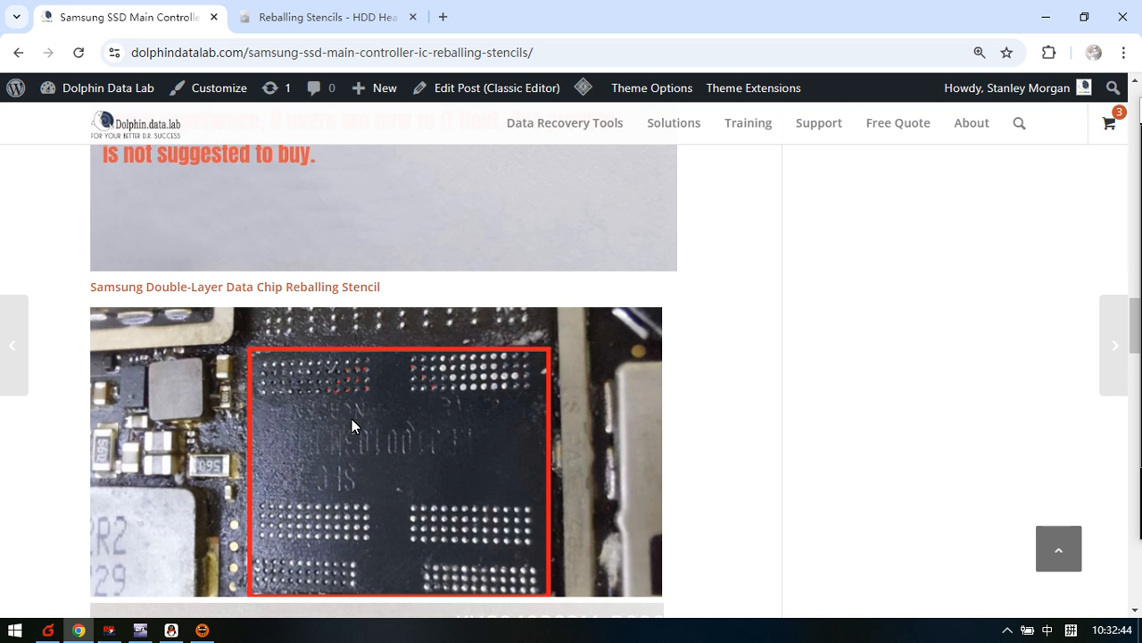
pyautogui.moveTo(329, 387)
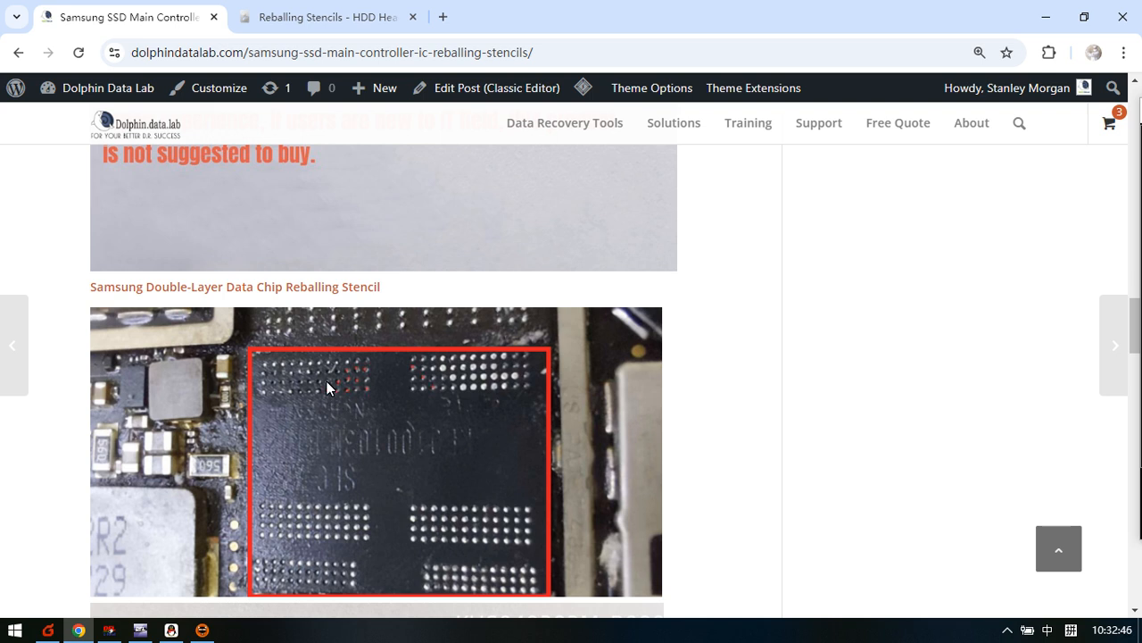
pyautogui.moveTo(286, 301)
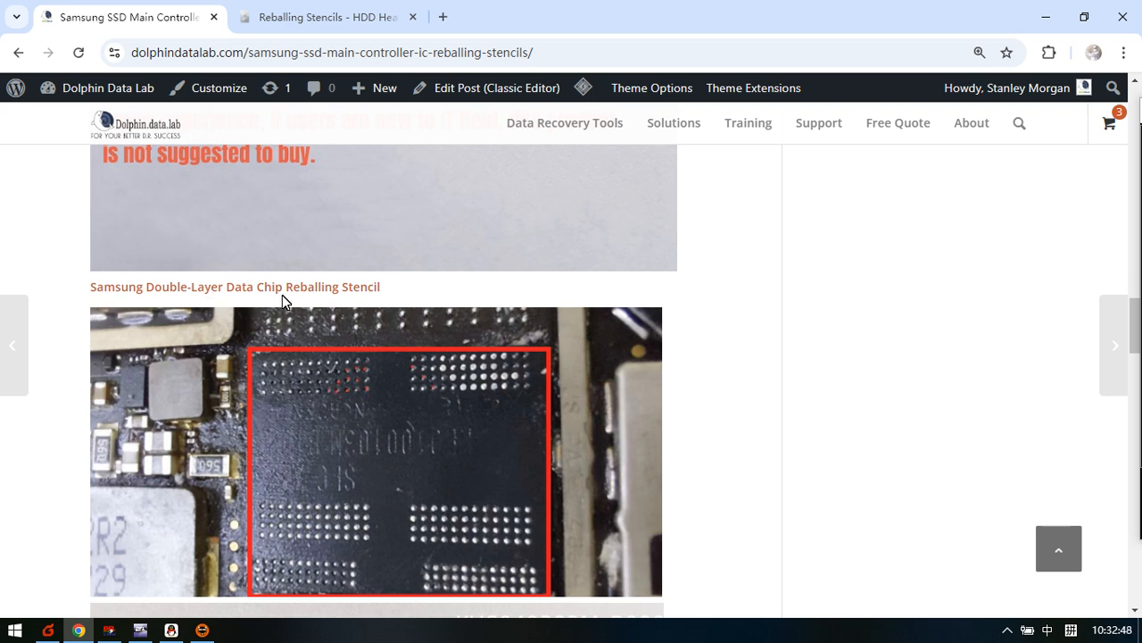
pyautogui.scroll(-3)
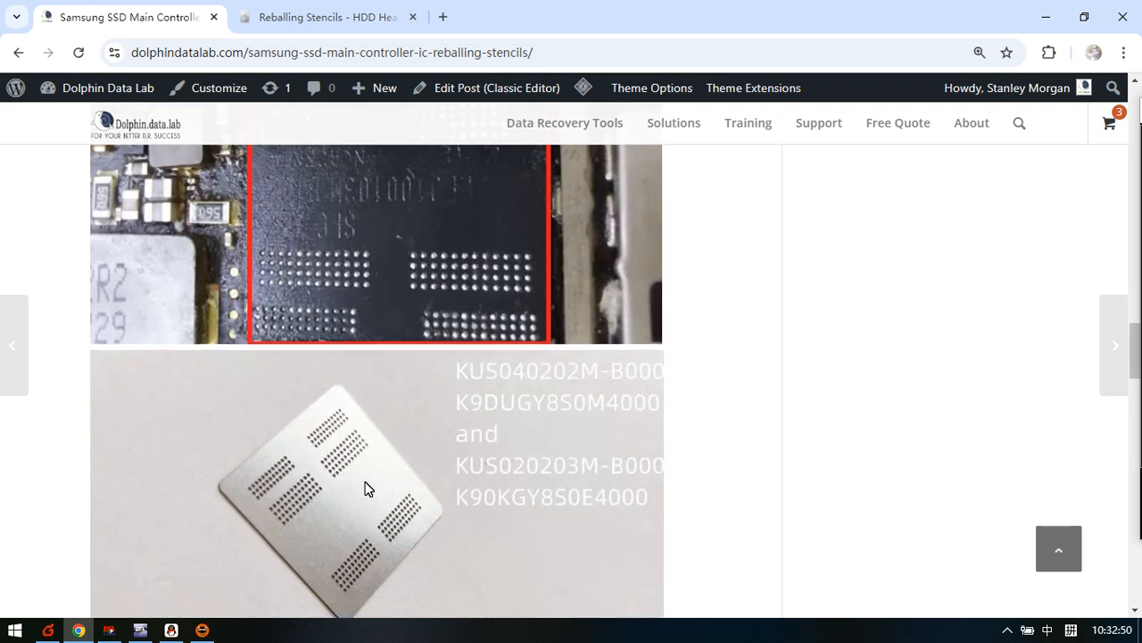
pyautogui.scroll(-3)
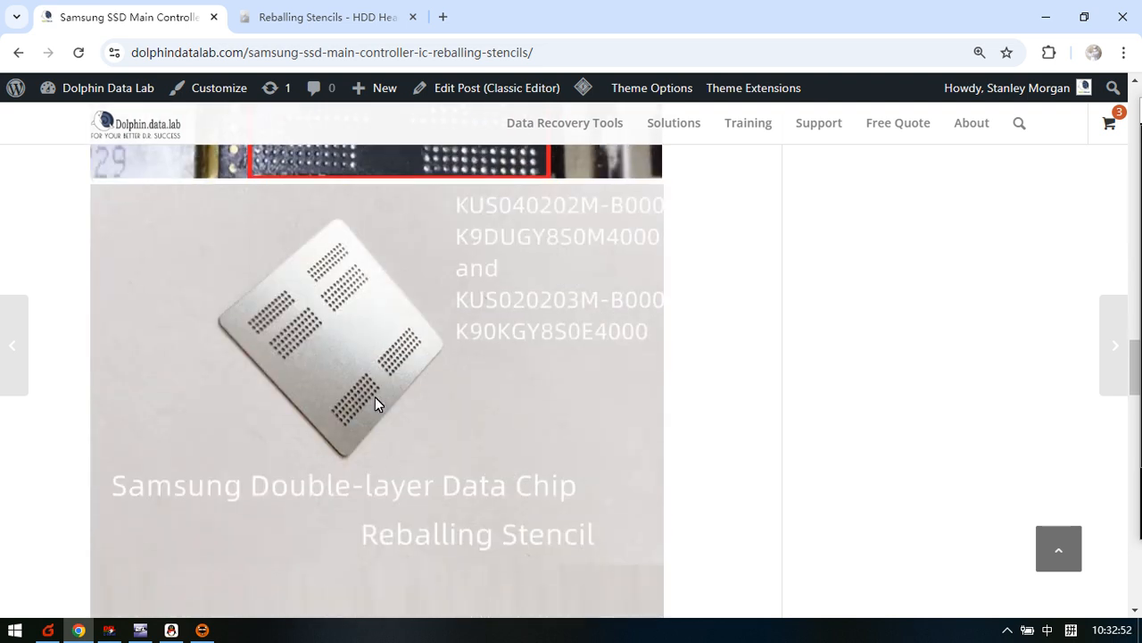
pyautogui.scroll(-3)
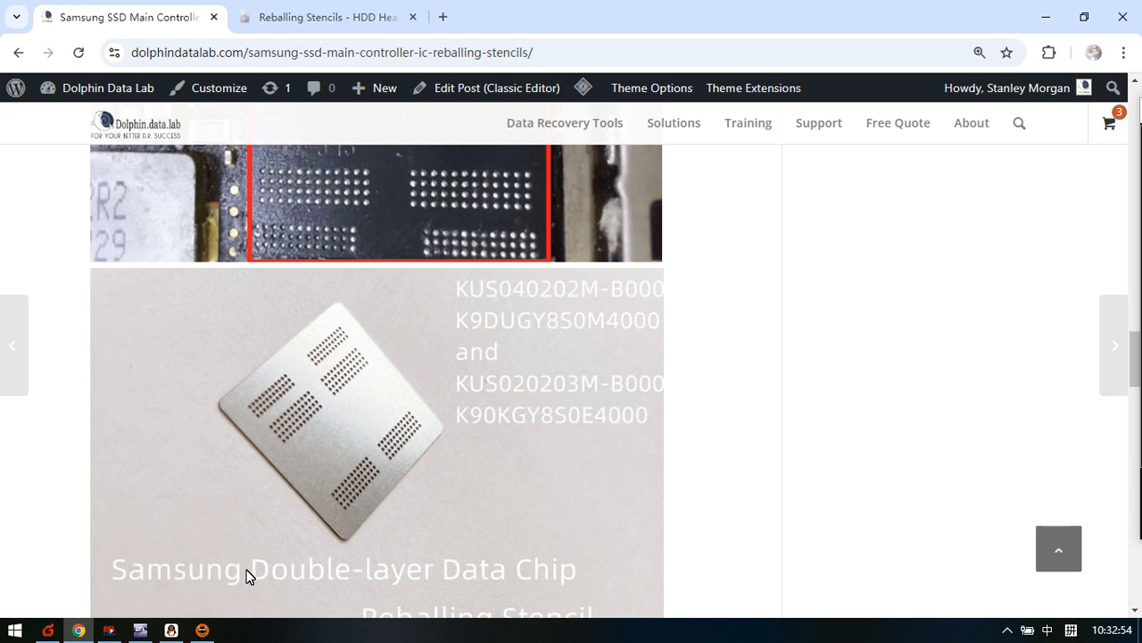
pyautogui.scroll(-3)
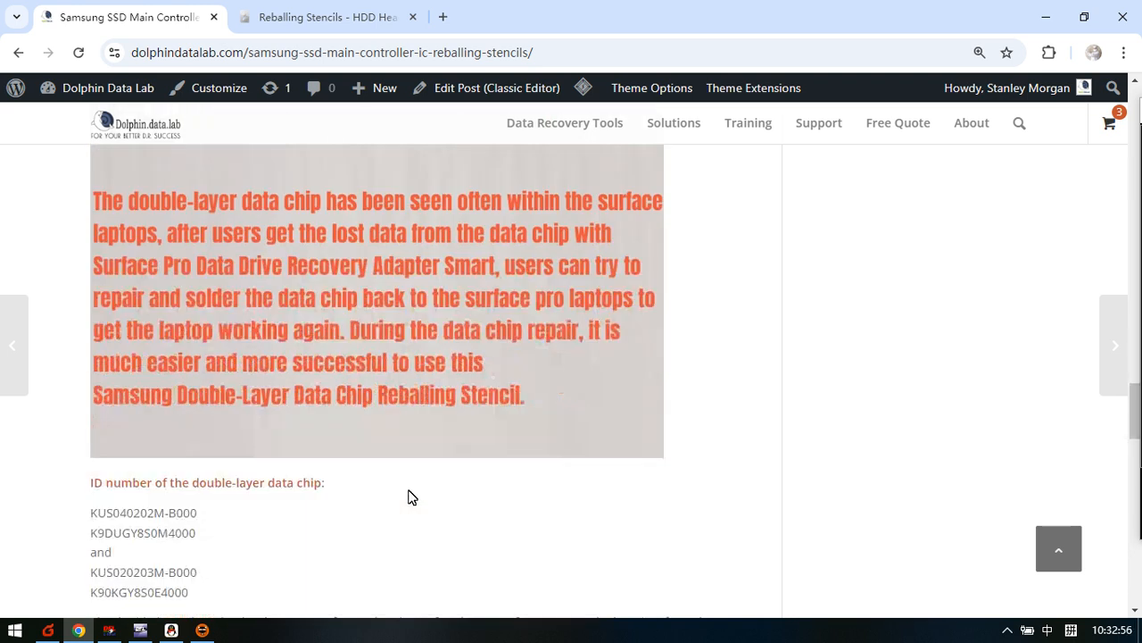
pyautogui.scroll(-3)
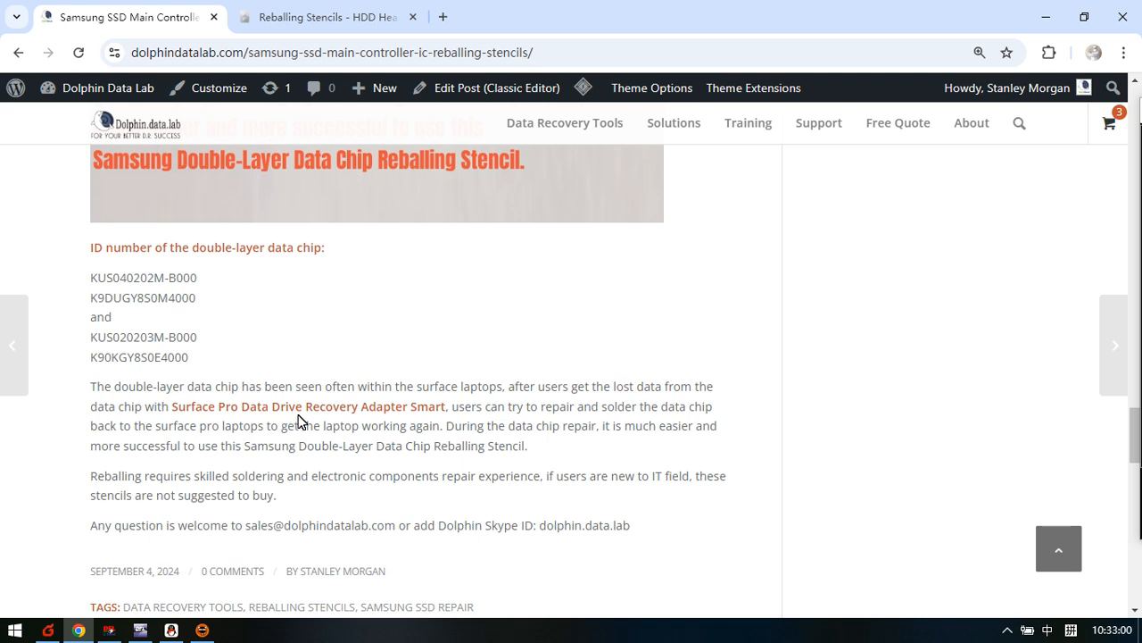
pyautogui.moveTo(440, 422)
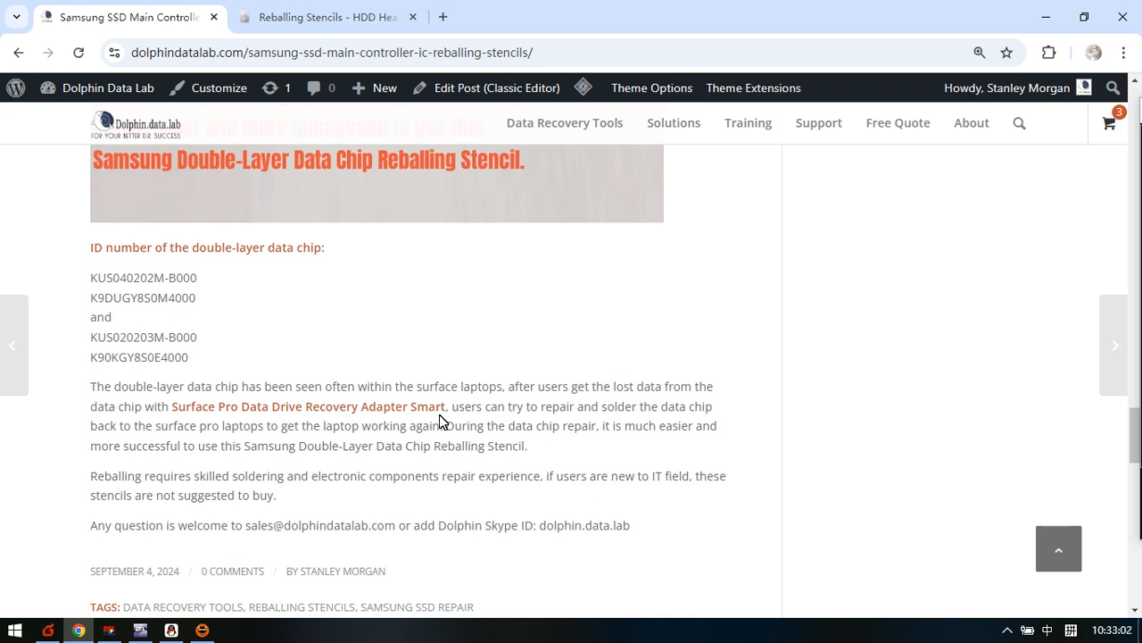
# - Open the Surface Pro Data Drive Recovery Adapter Smart link in a new tab and switch to it
pyautogui.rightClick(407, 414)
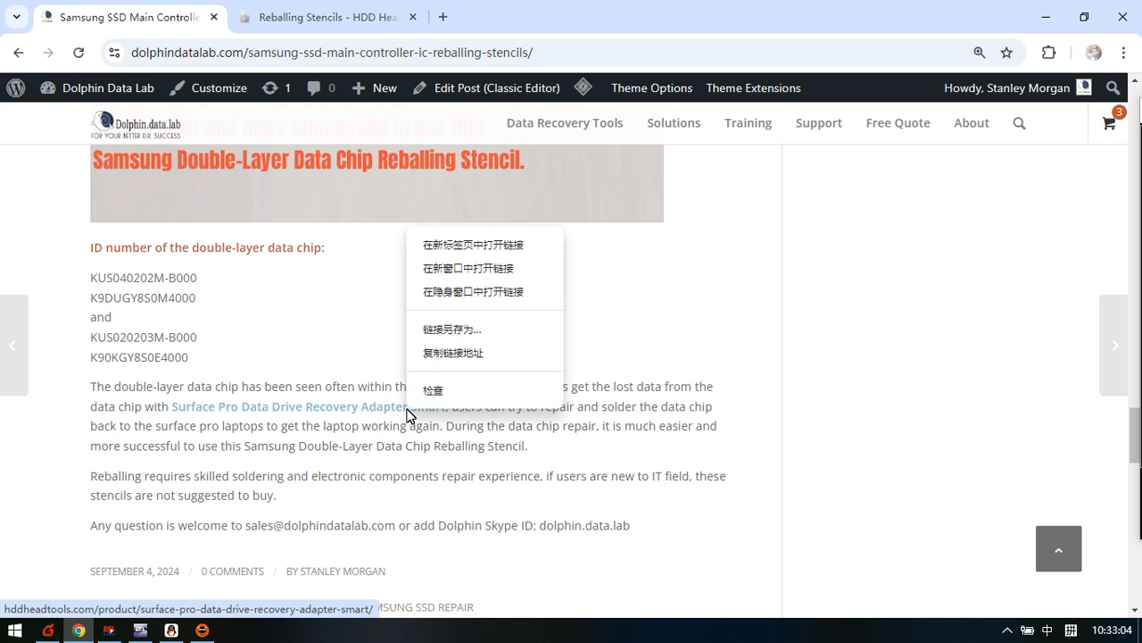
pyautogui.click(473, 243)
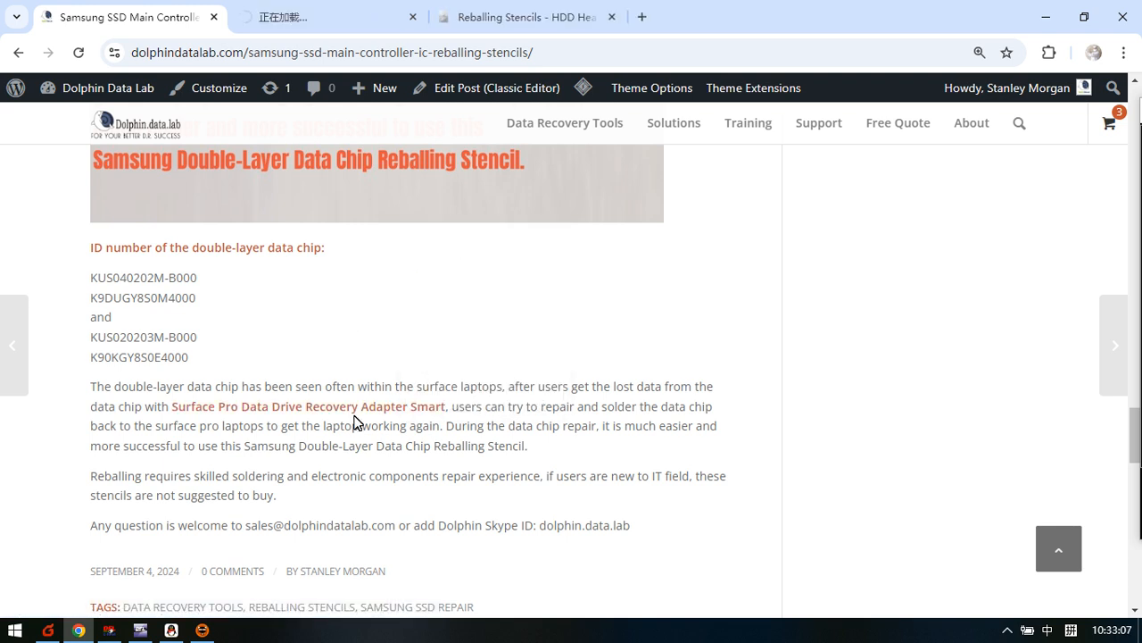
pyautogui.click(307, 407)
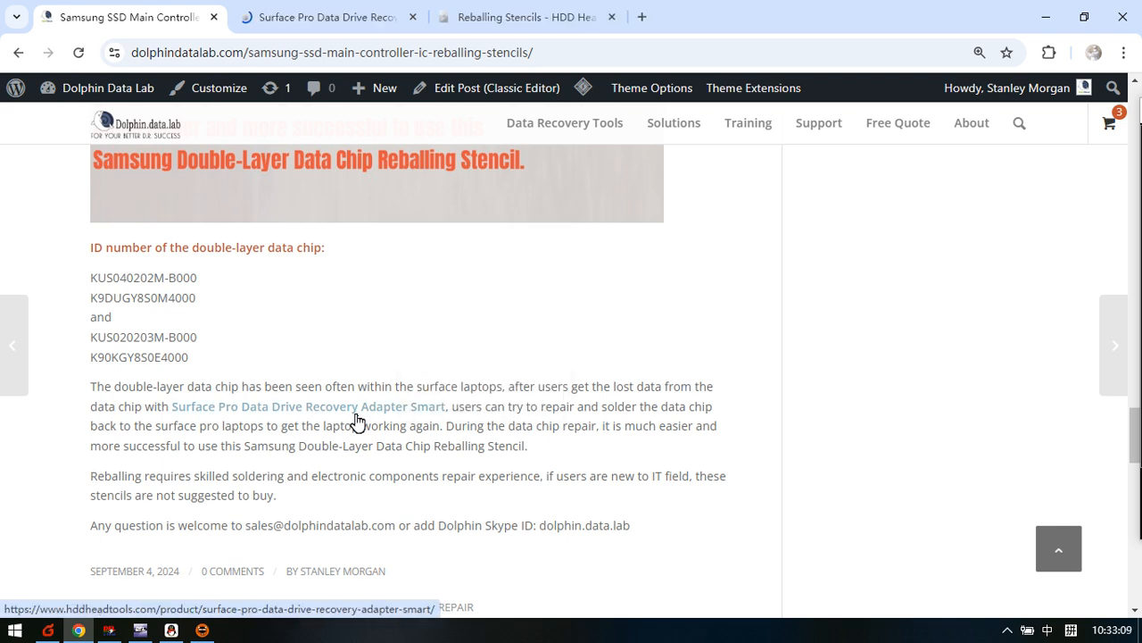
pyautogui.moveTo(214, 414)
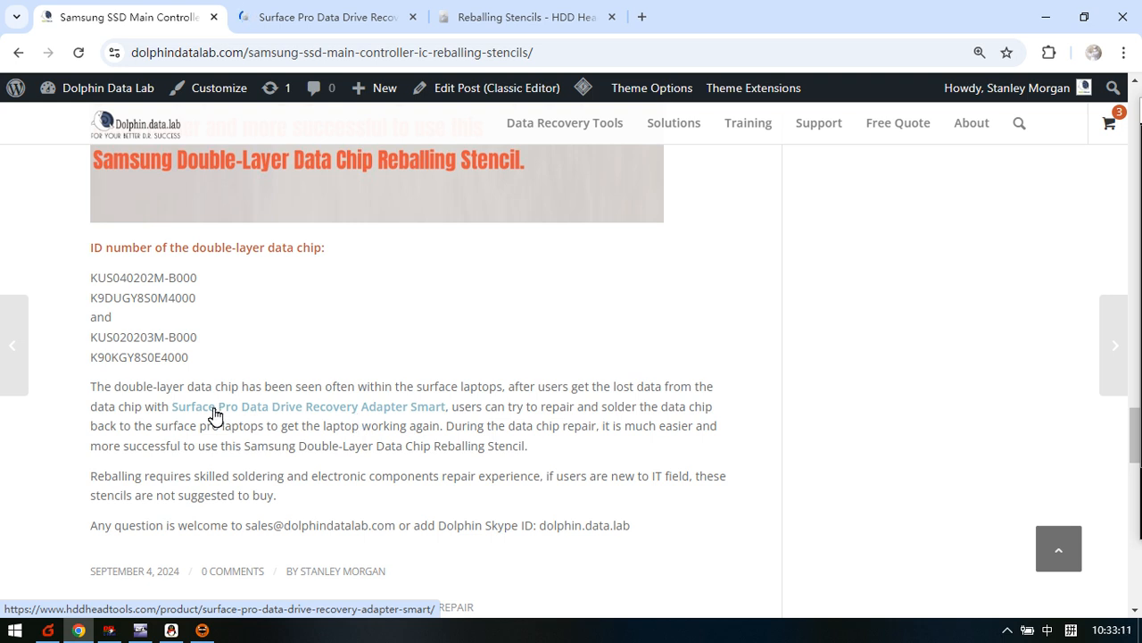
pyautogui.click(328, 18)
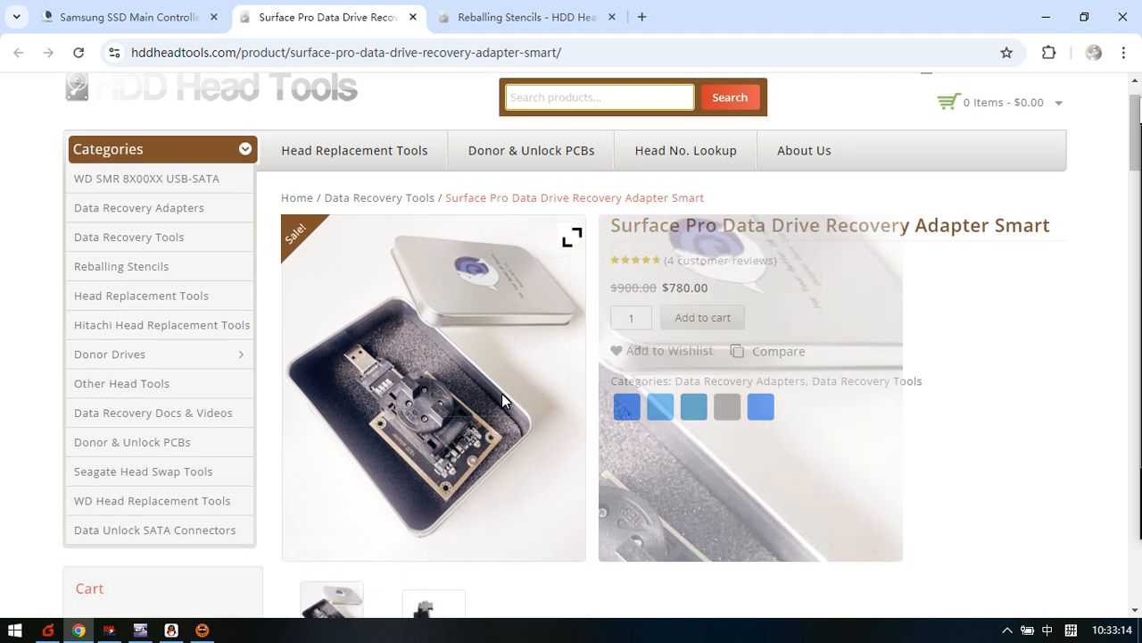
# - Scroll the Surface Pro adapter page past the chip photos into the recovery description
pyautogui.scroll(-3)
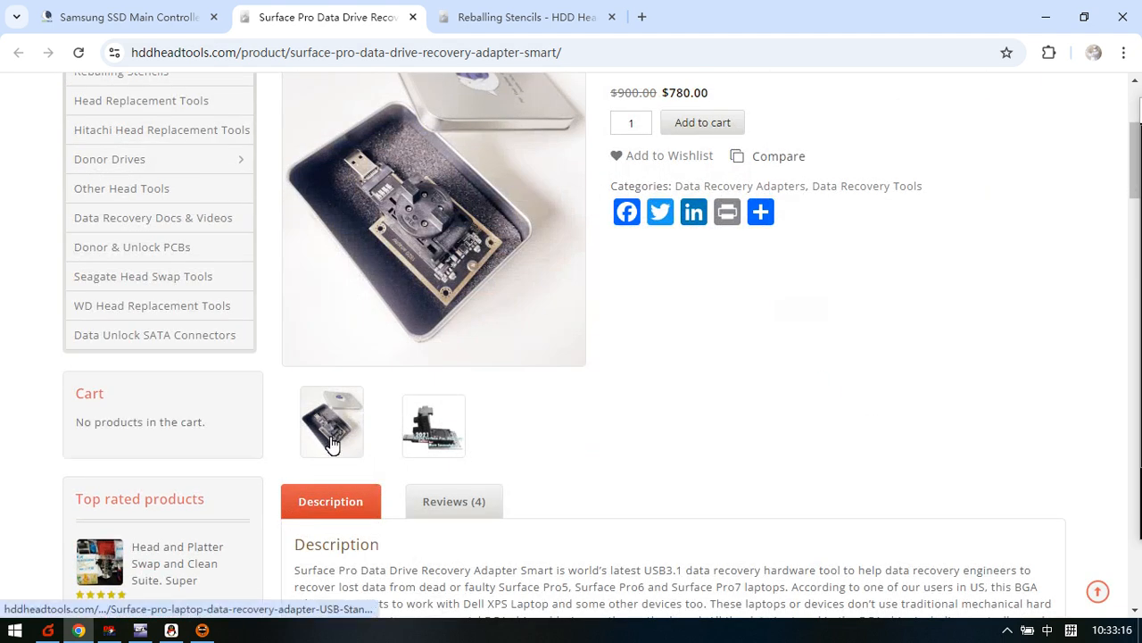
pyautogui.scroll(-3)
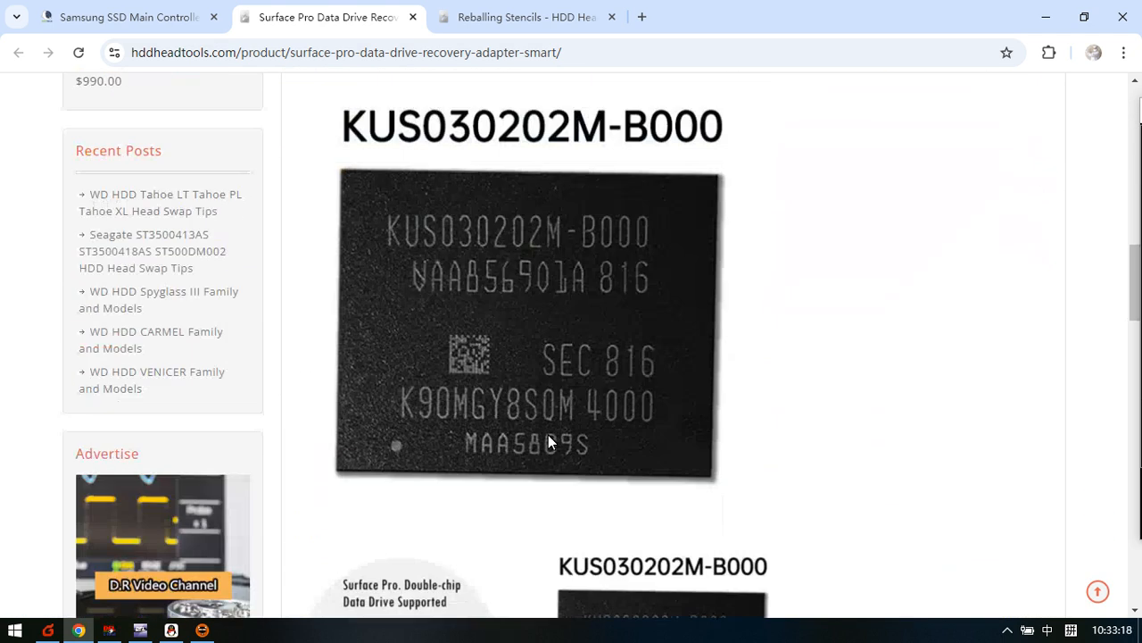
pyautogui.scroll(-3)
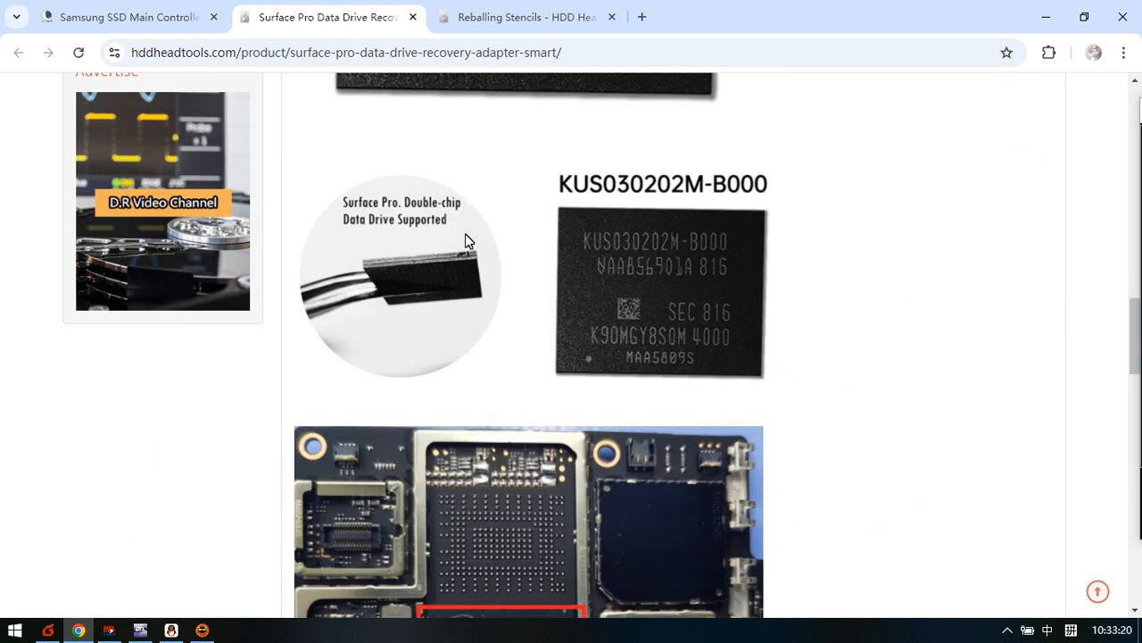
pyautogui.moveTo(425, 266)
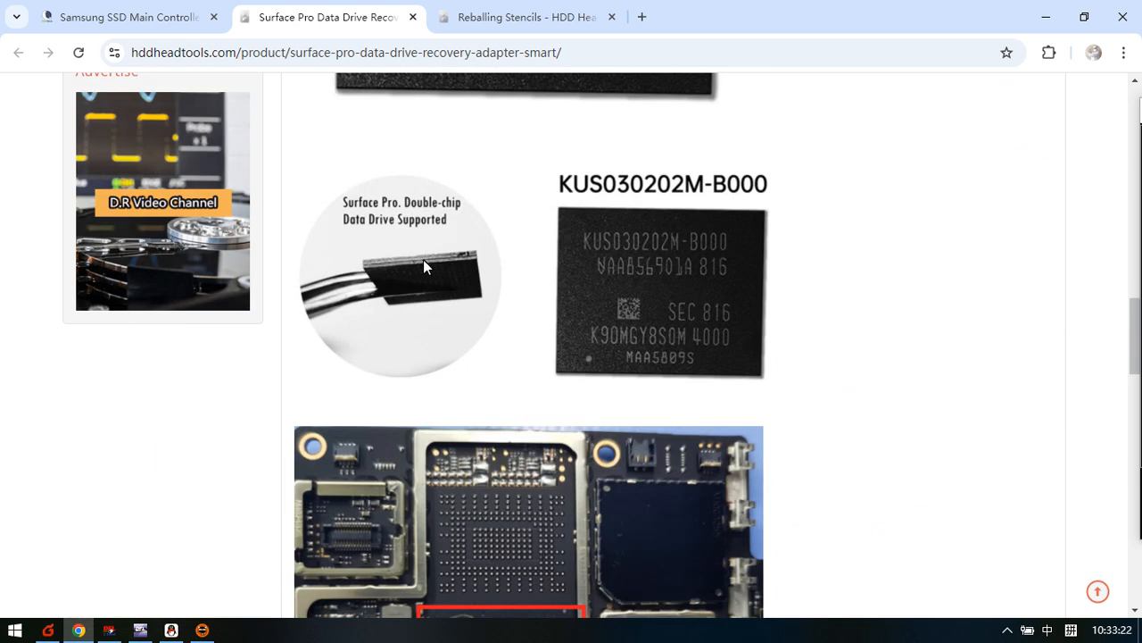
pyautogui.moveTo(389, 285)
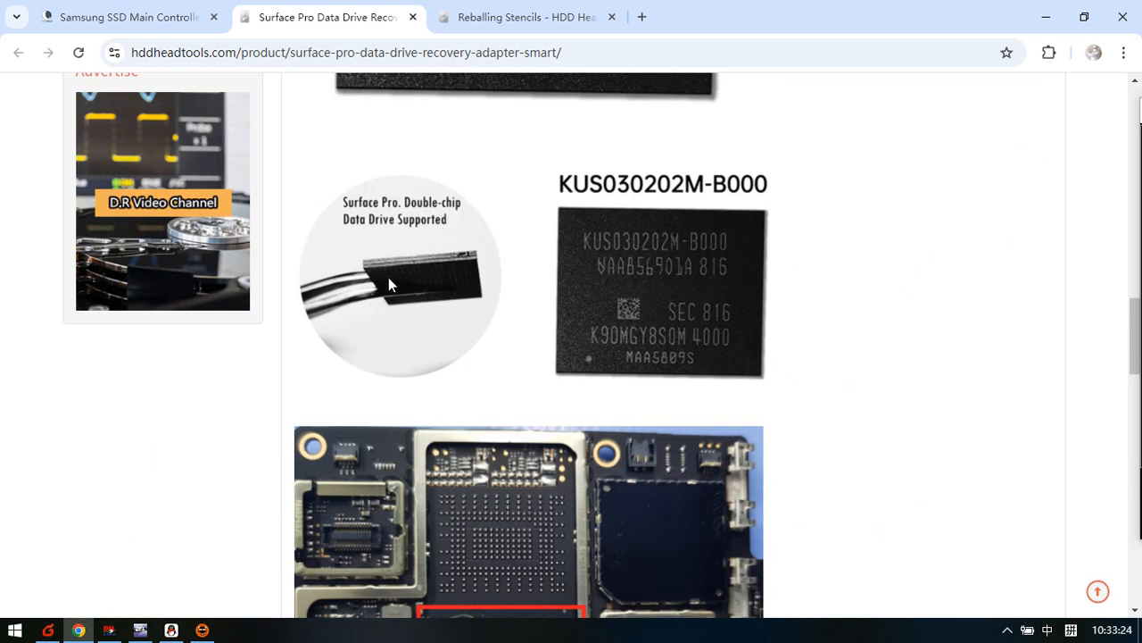
pyautogui.moveTo(480, 375)
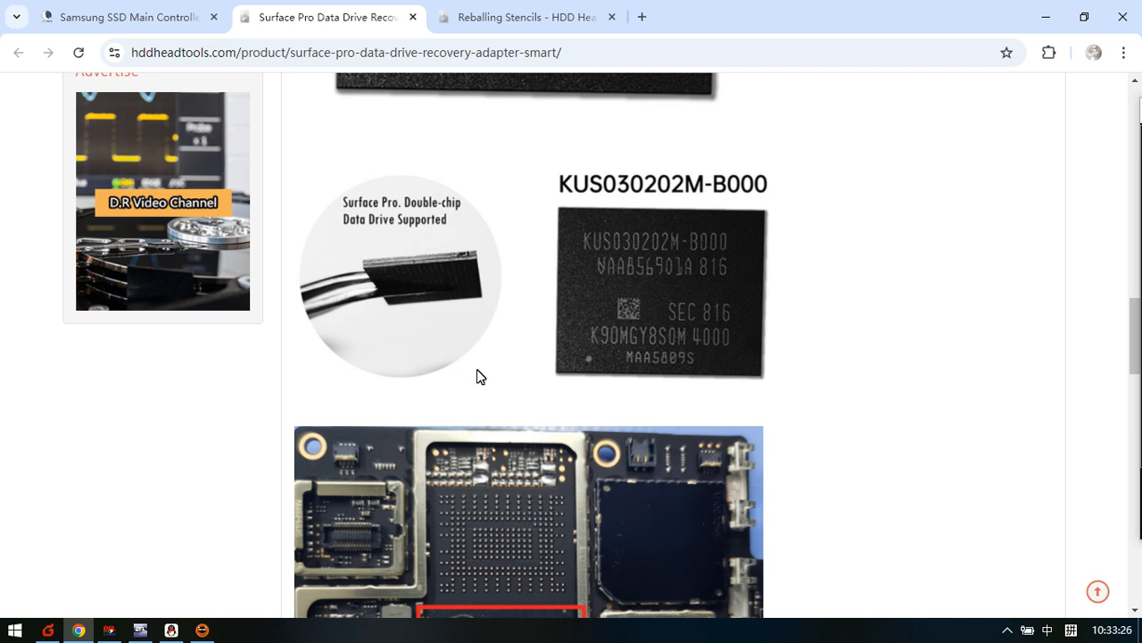
pyautogui.scroll(-3)
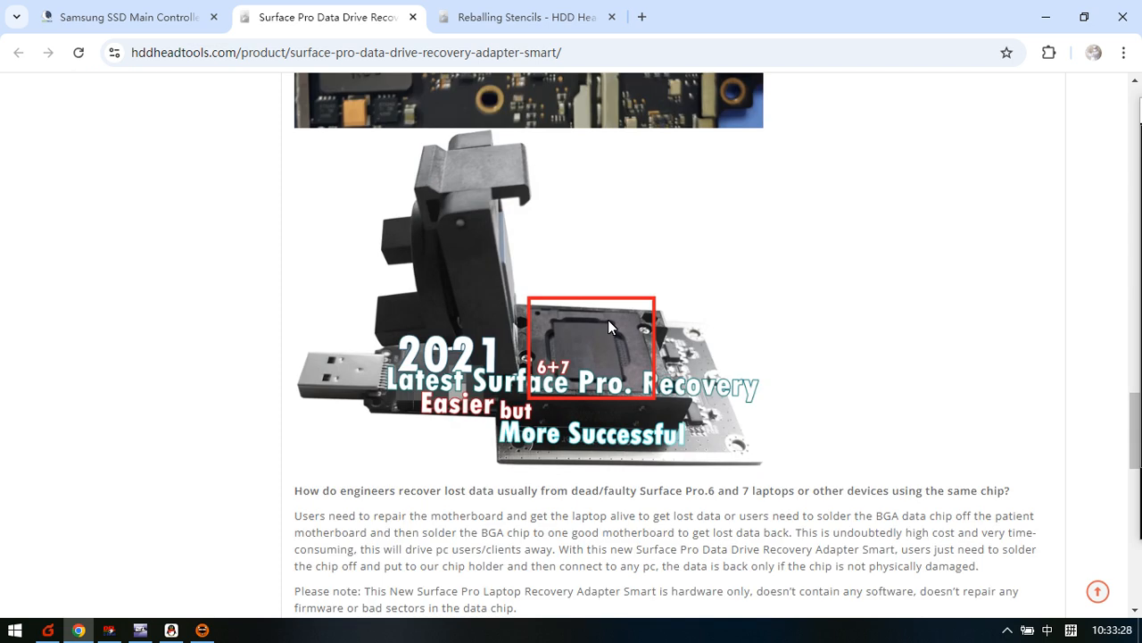
pyautogui.moveTo(598, 348)
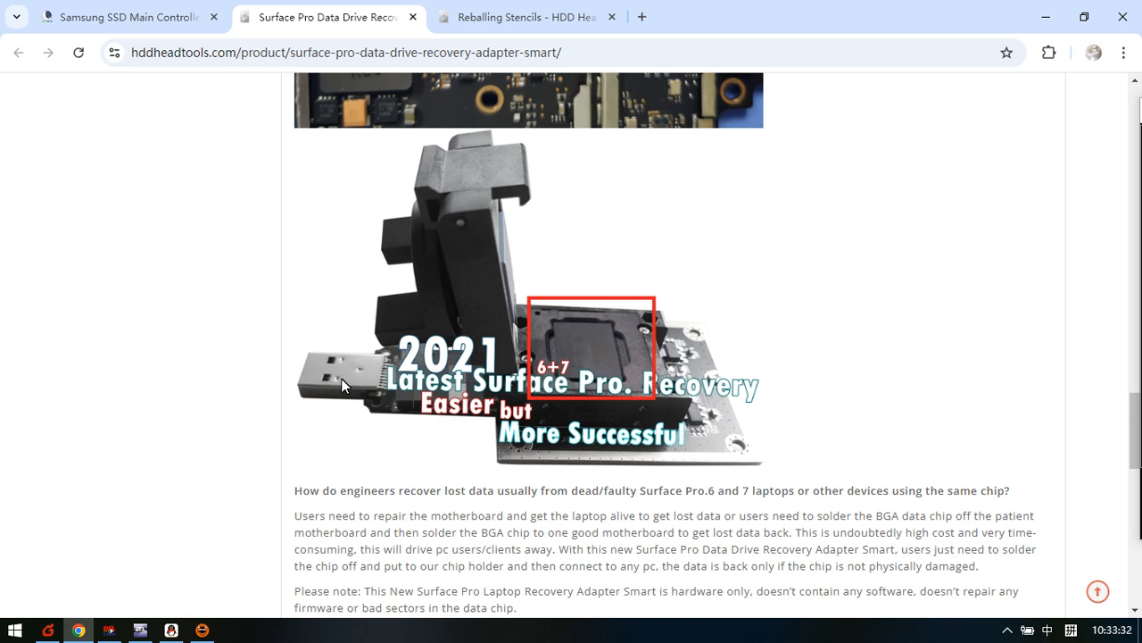
pyautogui.moveTo(364, 381)
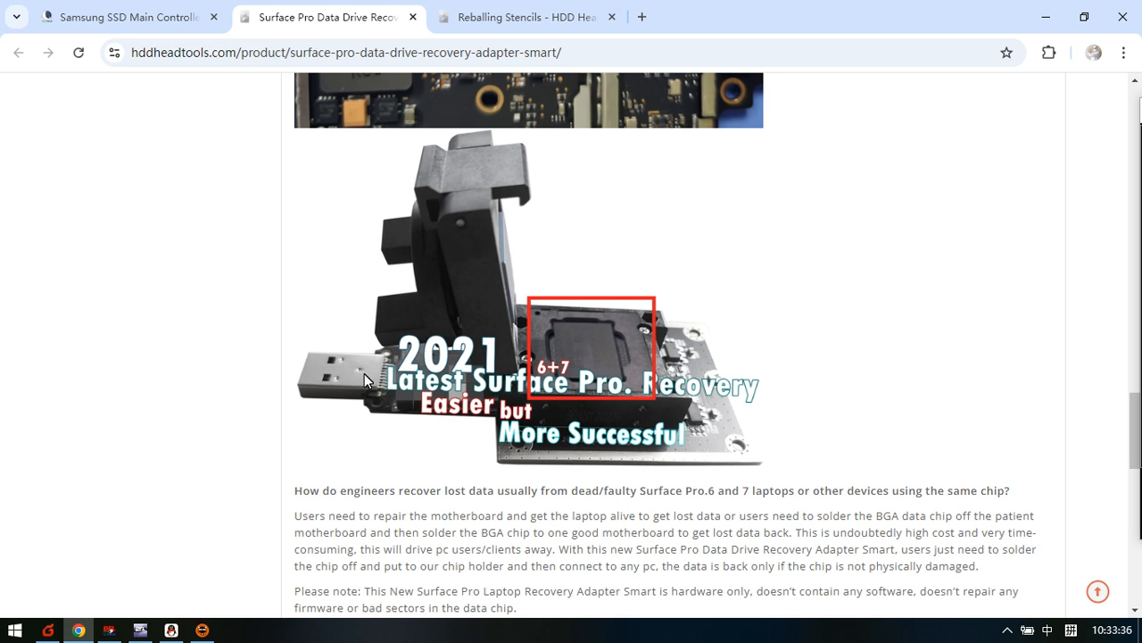
pyautogui.moveTo(604, 346)
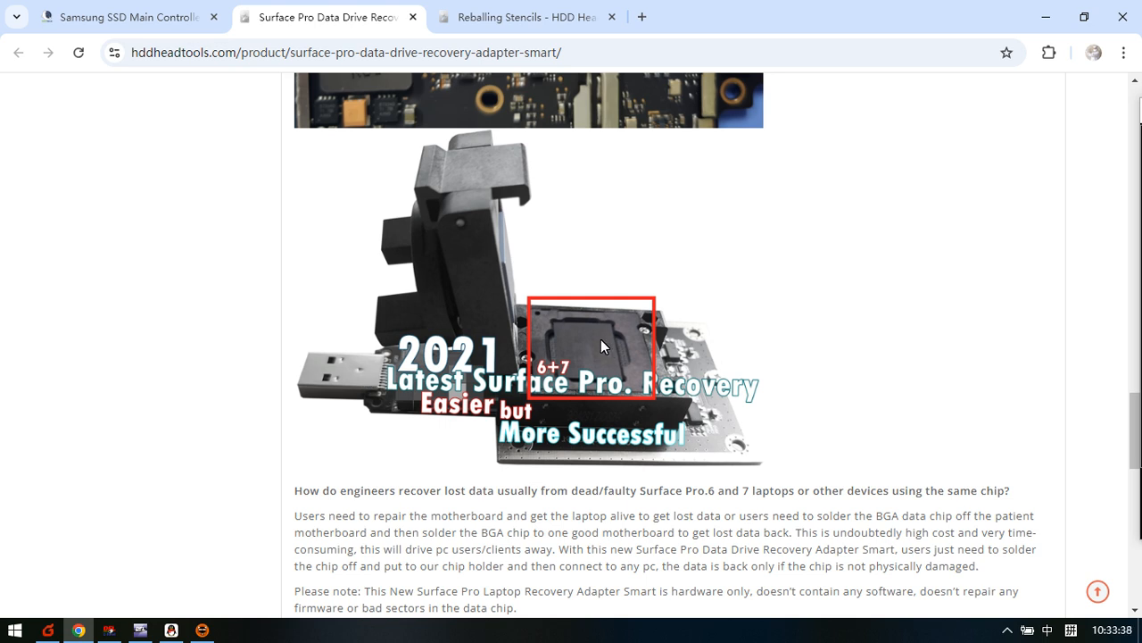
pyautogui.moveTo(545, 332)
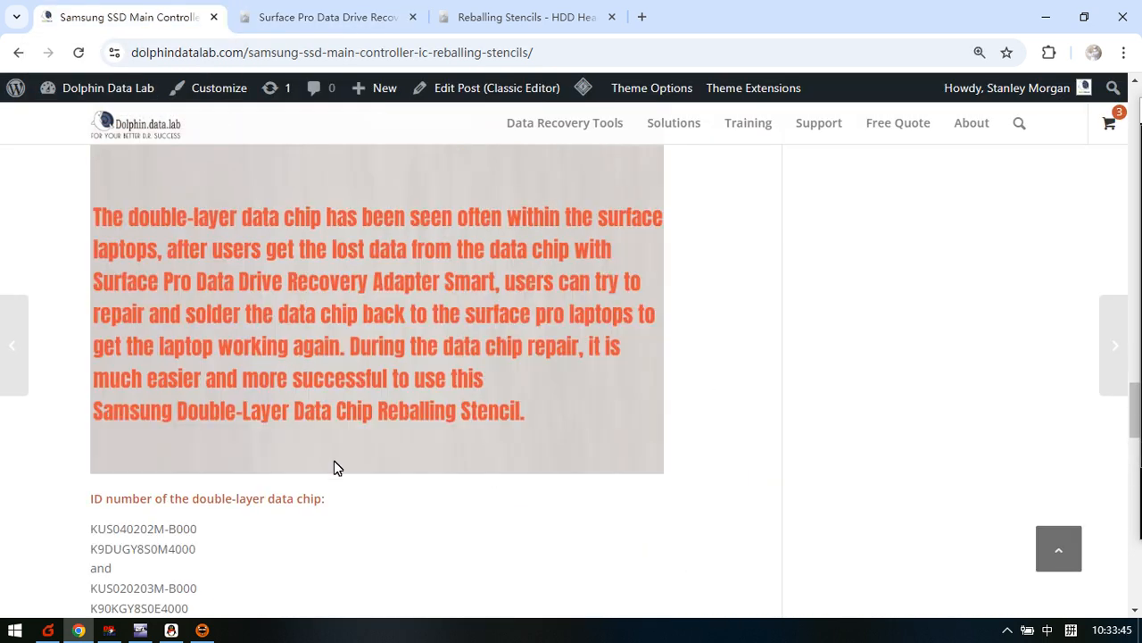
# - Scroll through the double-layer chip and S4LR020 stencil sections of the Samsung SSD post
pyautogui.scroll(-3)
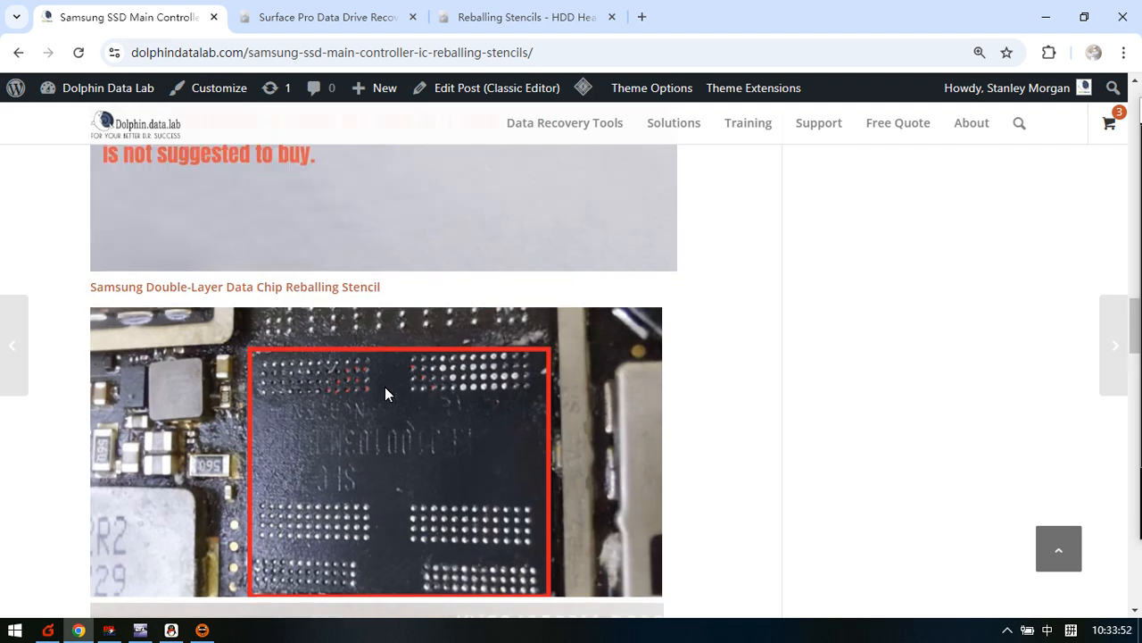
pyautogui.scroll(-3)
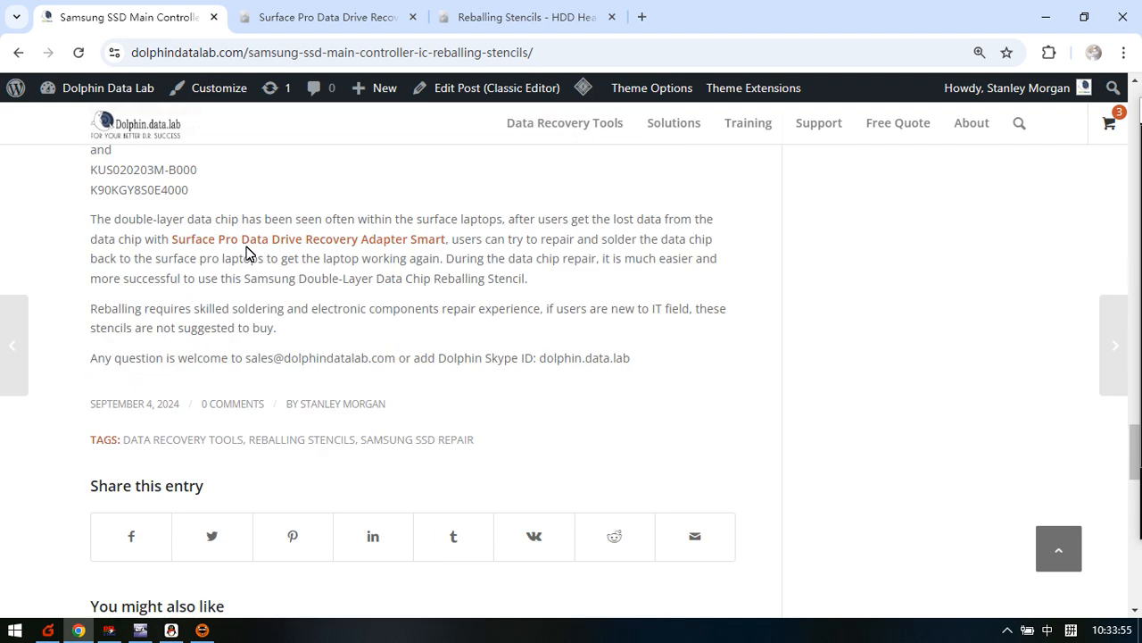
pyautogui.moveTo(257, 253)
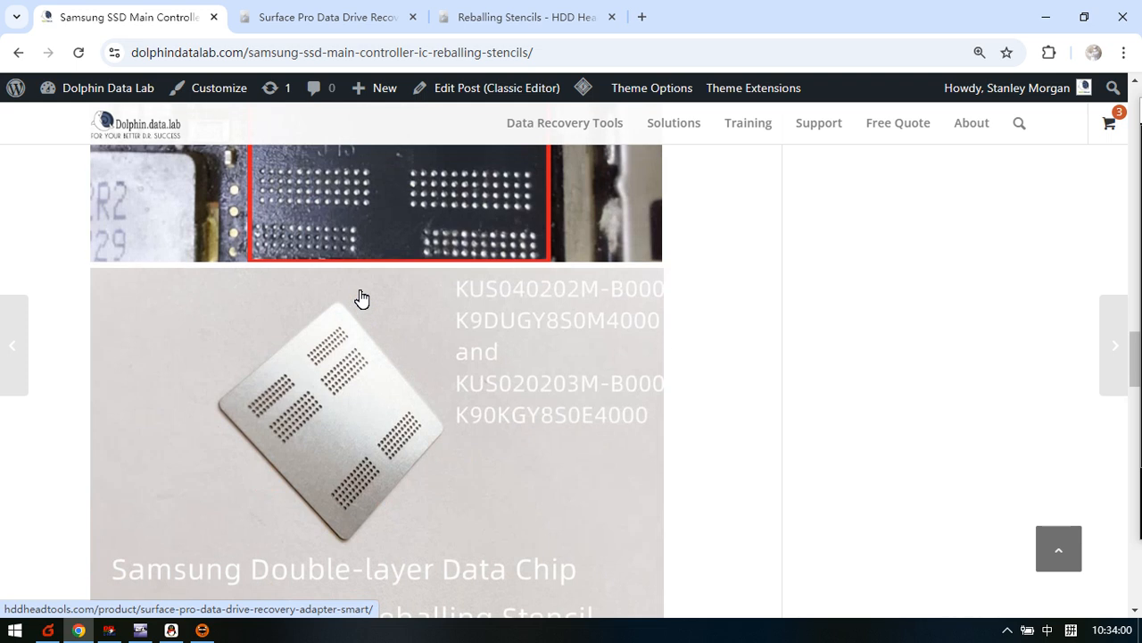
pyautogui.scroll(-3)
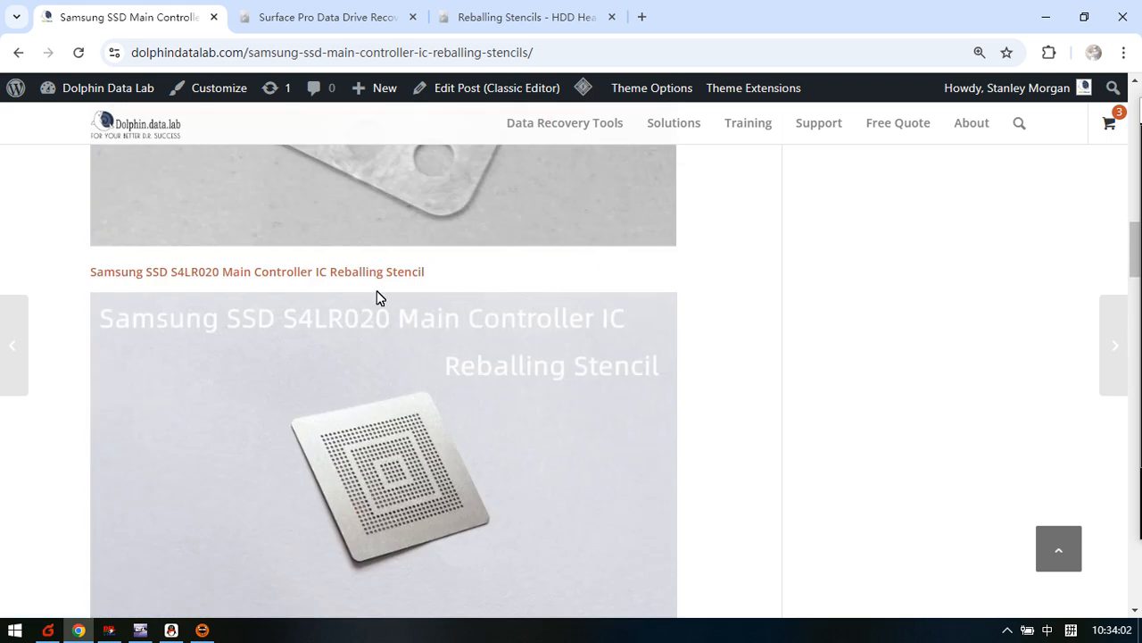
pyautogui.scroll(-3)
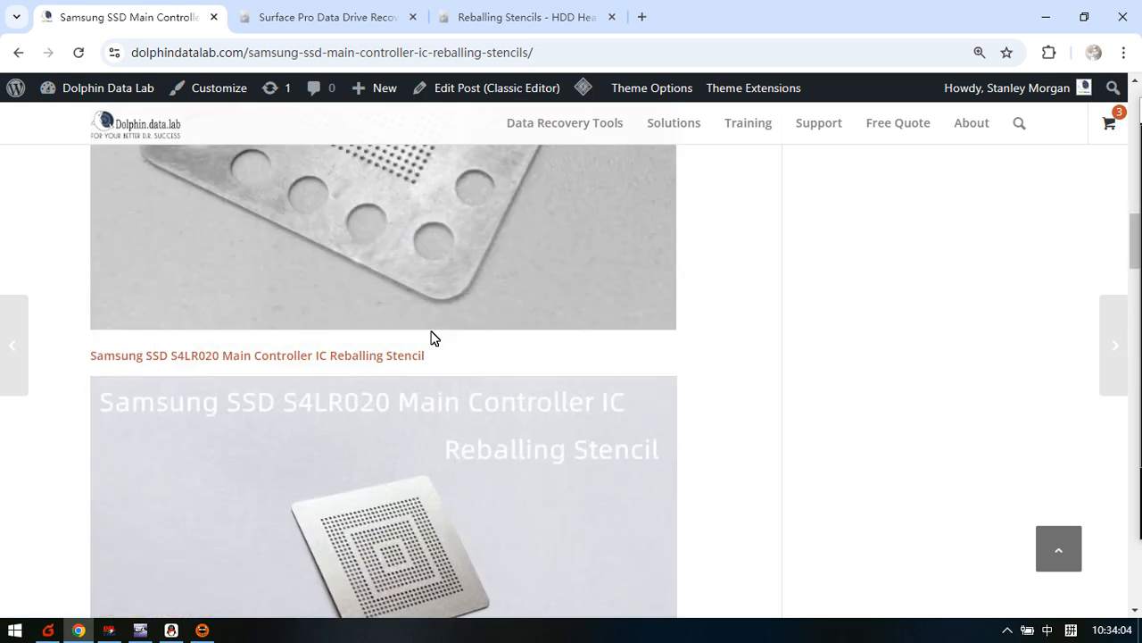
pyautogui.moveTo(414, 357)
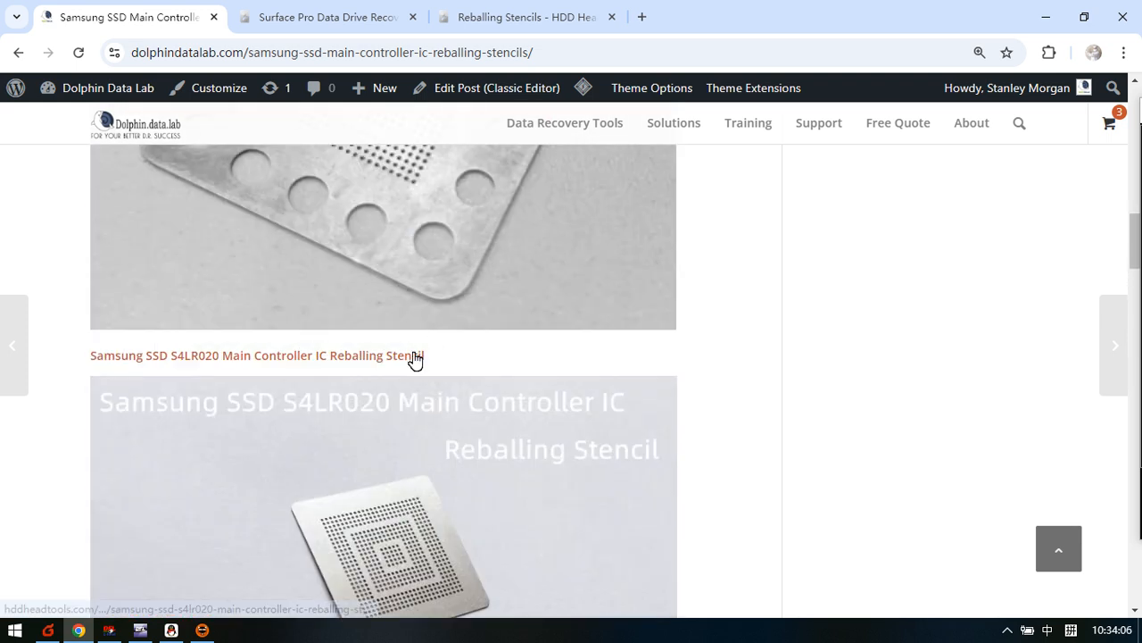
pyautogui.moveTo(677, 428)
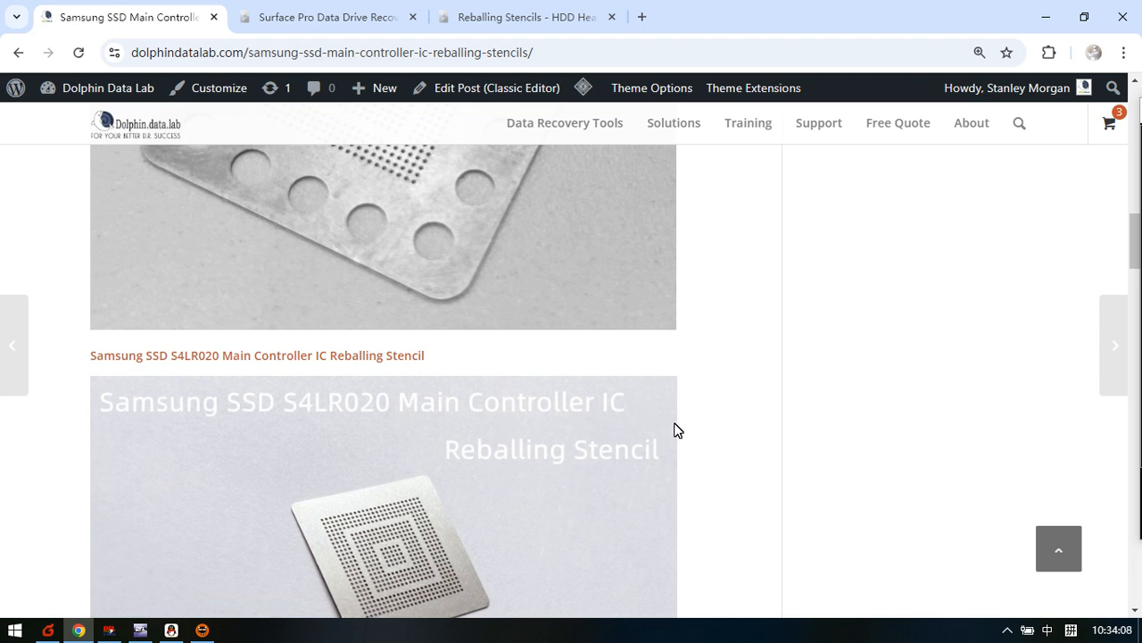
pyautogui.scroll(-3)
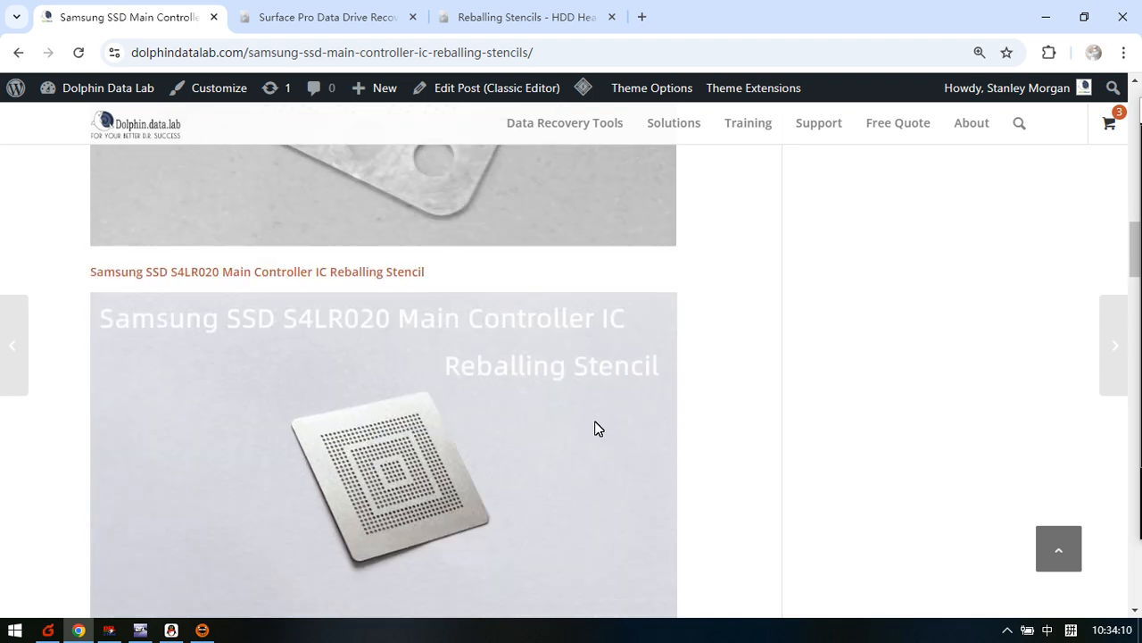
pyautogui.scroll(-3)
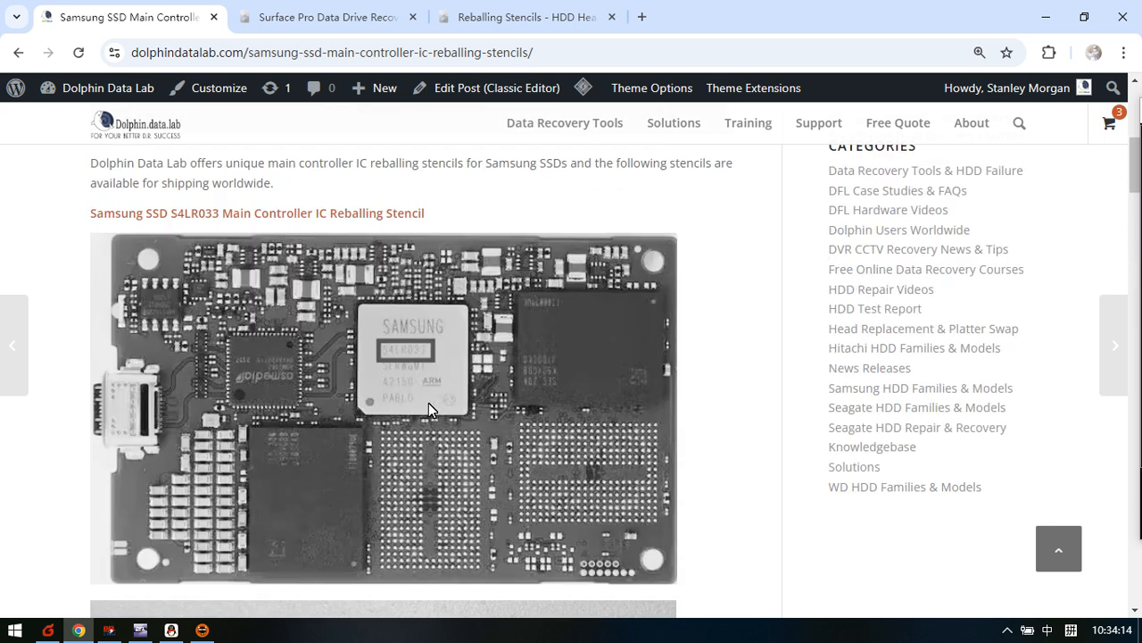
pyautogui.moveTo(450, 350)
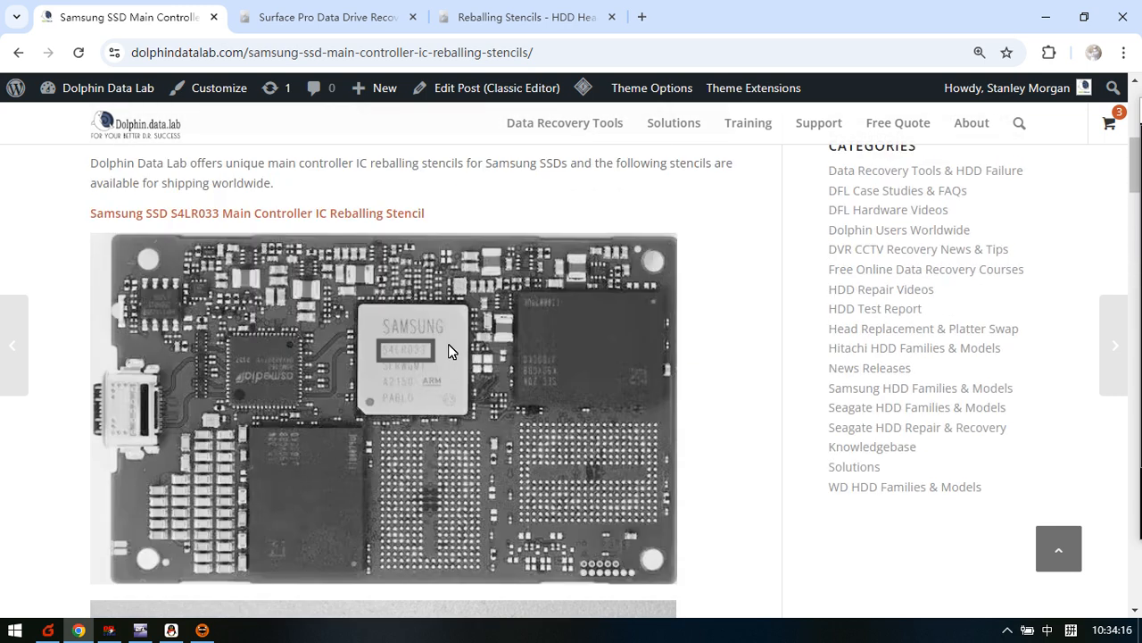
pyautogui.moveTo(384, 394)
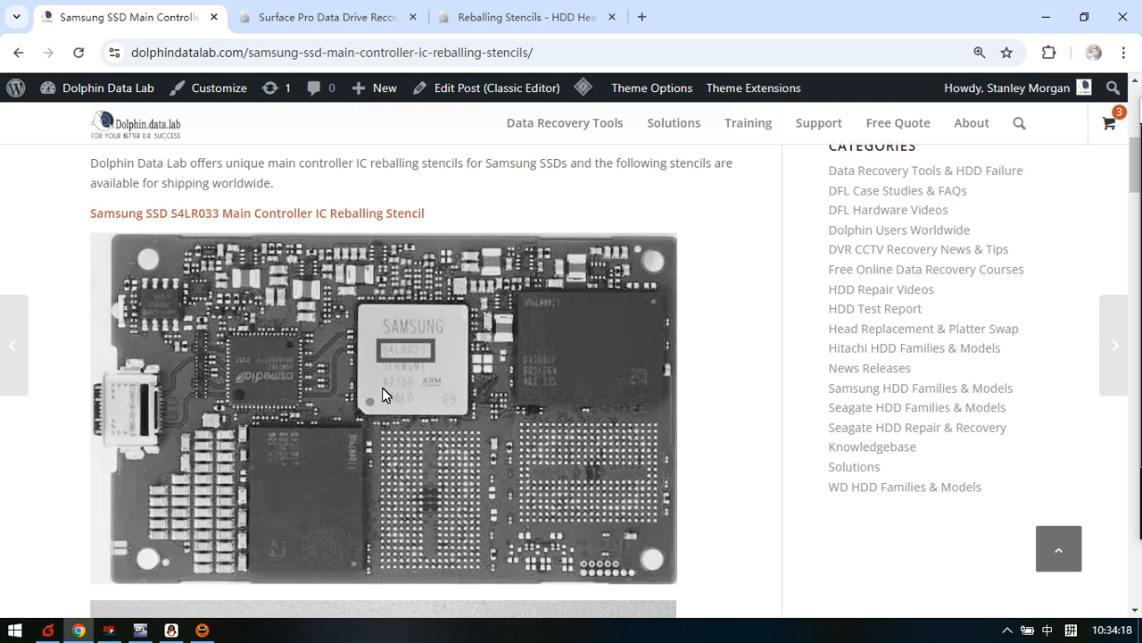
pyautogui.moveTo(428, 382)
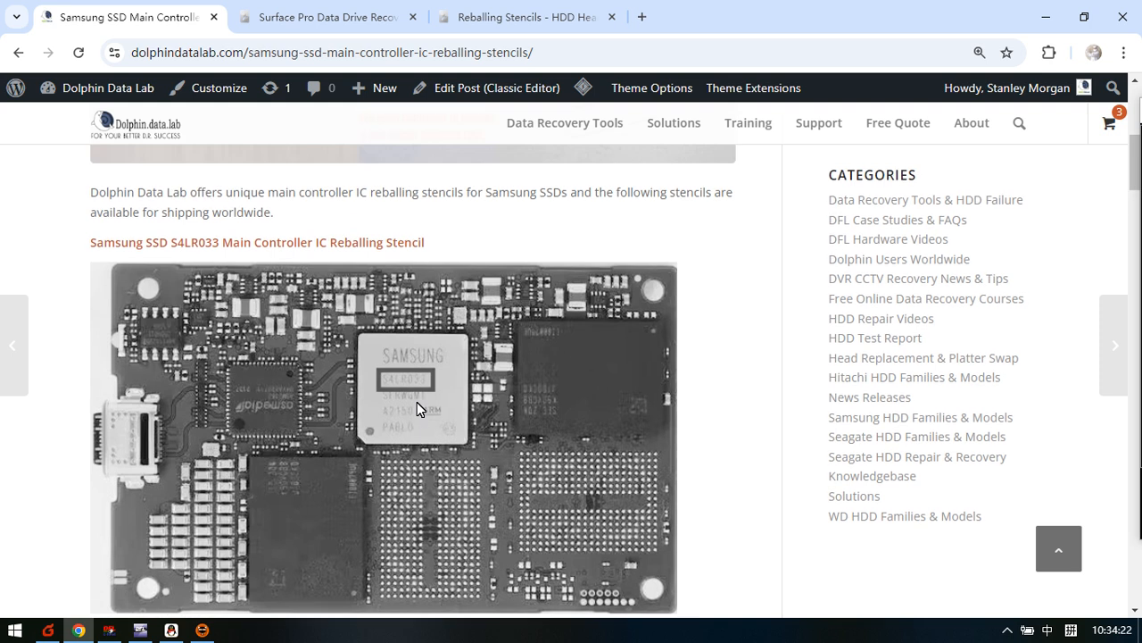
pyautogui.scroll(-3)
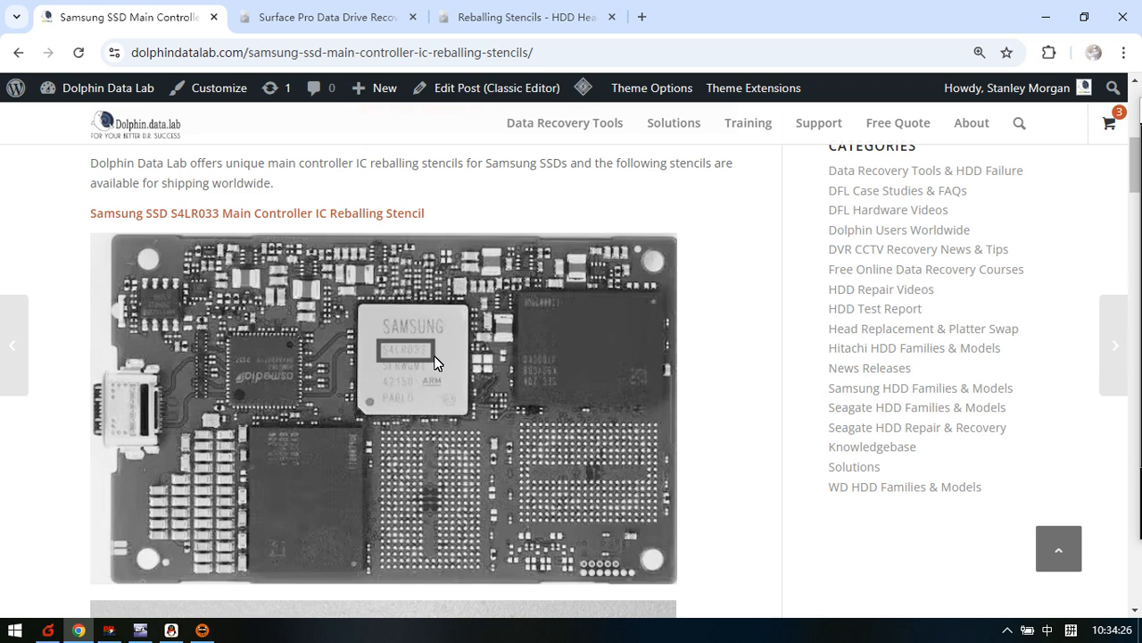
pyautogui.moveTo(411, 403)
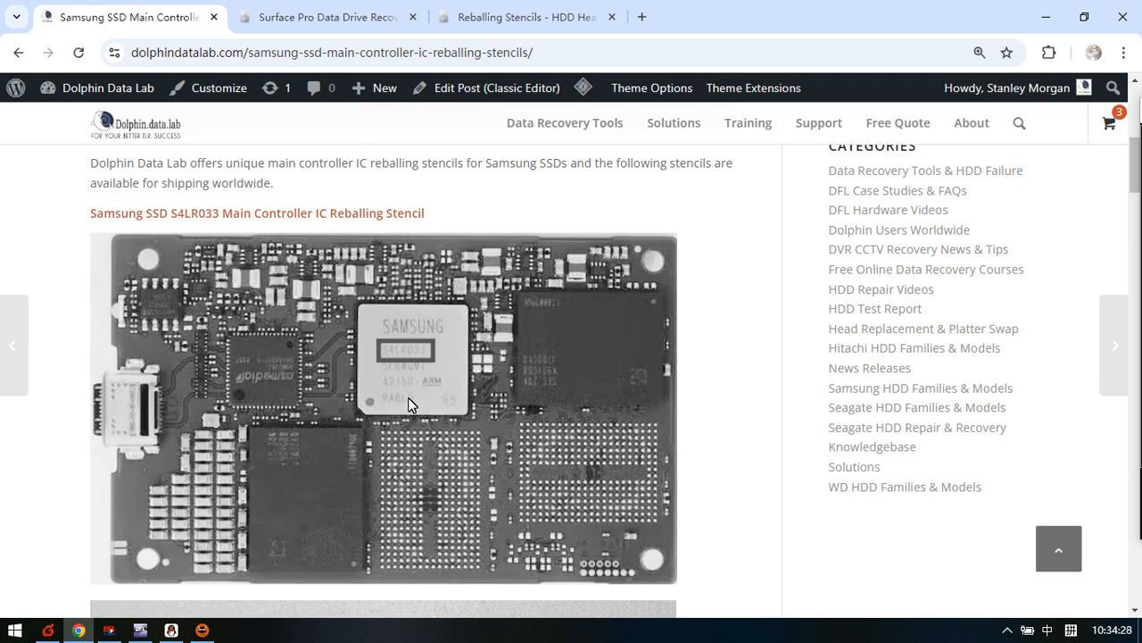
pyautogui.moveTo(443, 401)
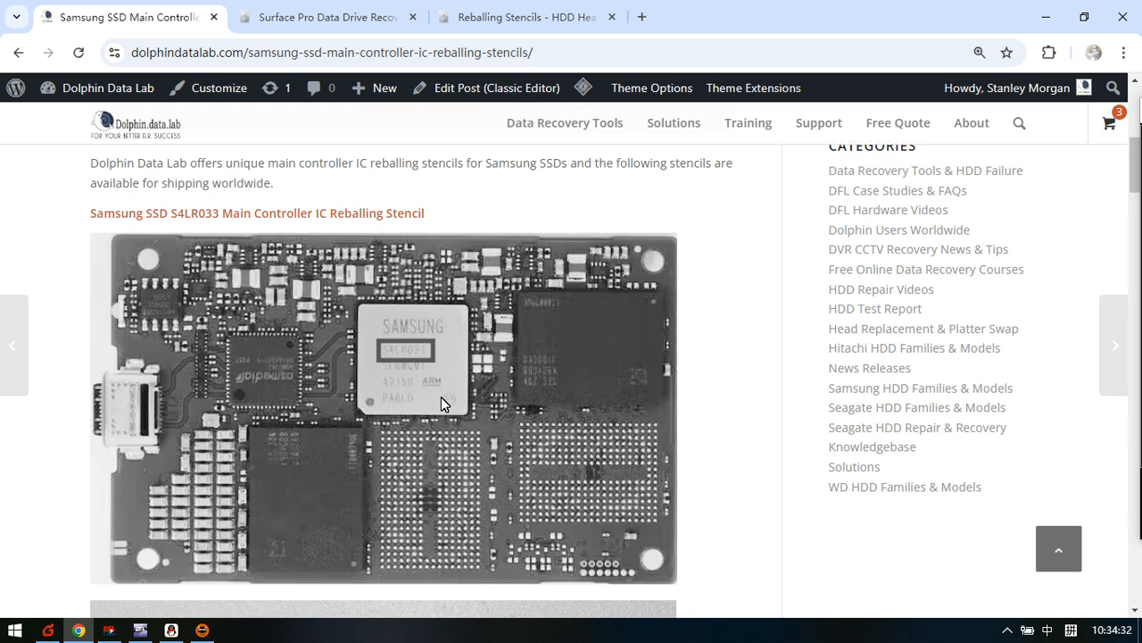
pyautogui.moveTo(441, 398)
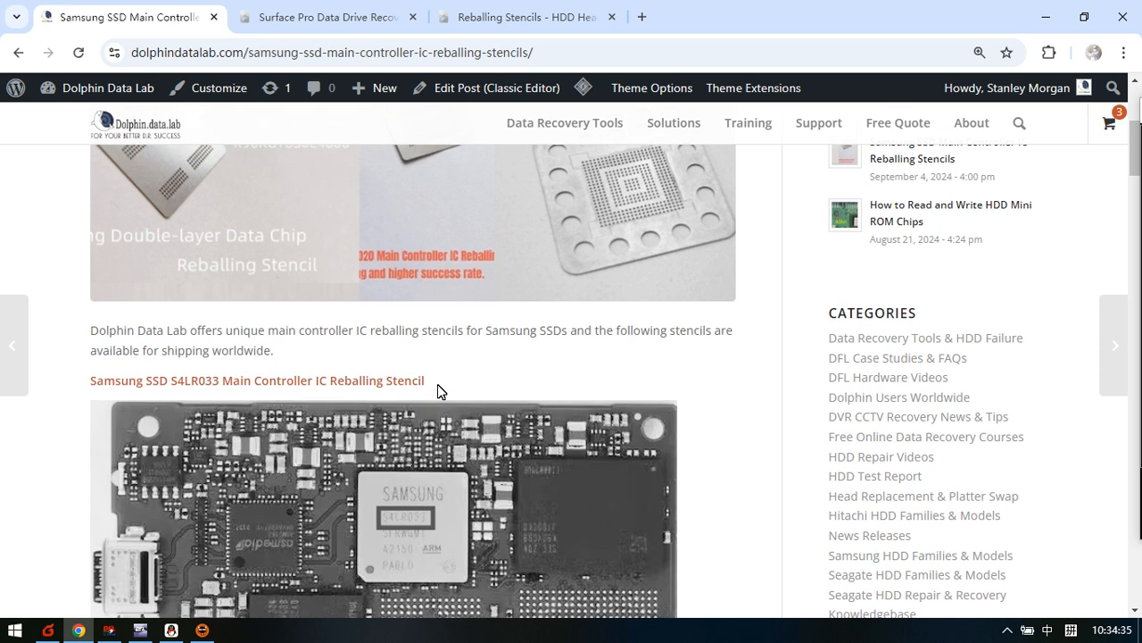
pyautogui.moveTo(432, 492)
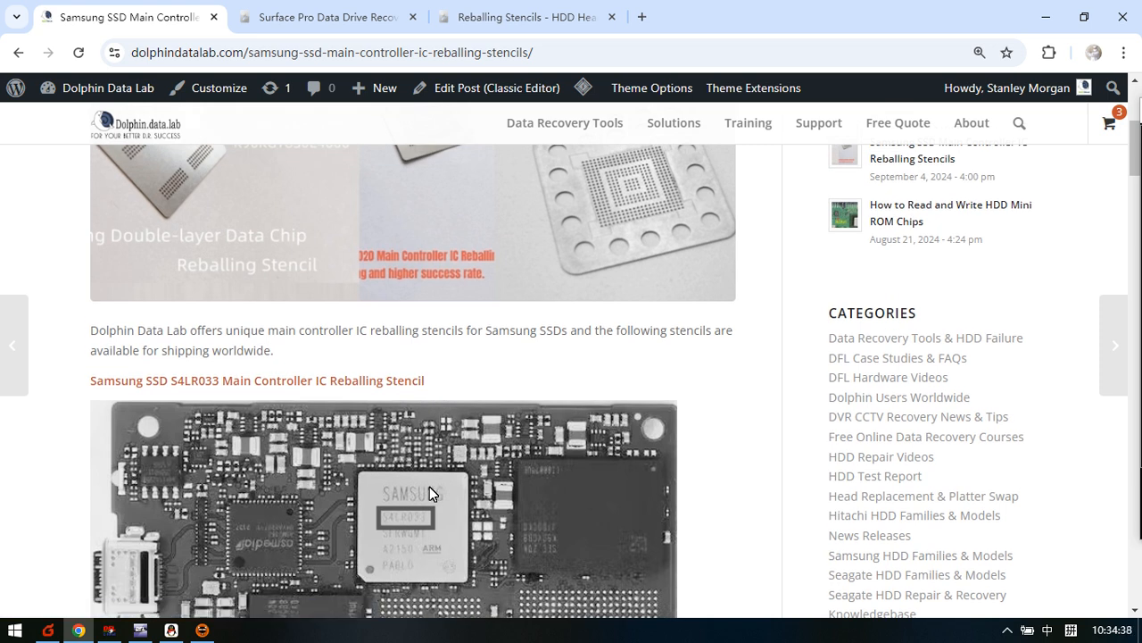
pyautogui.scroll(-3)
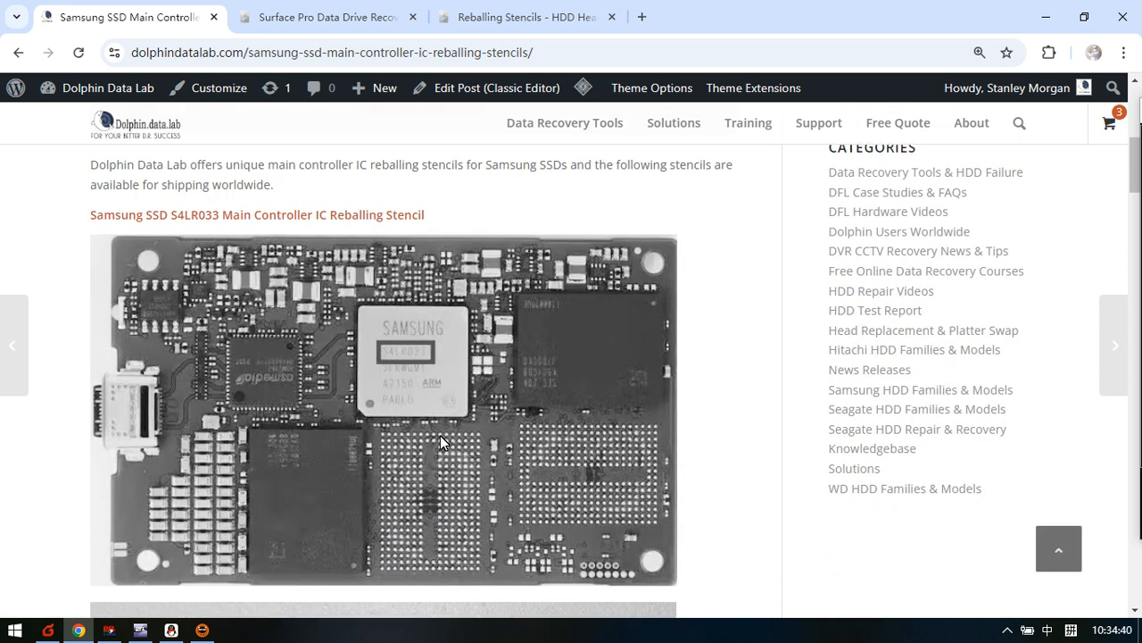
pyautogui.scroll(-3)
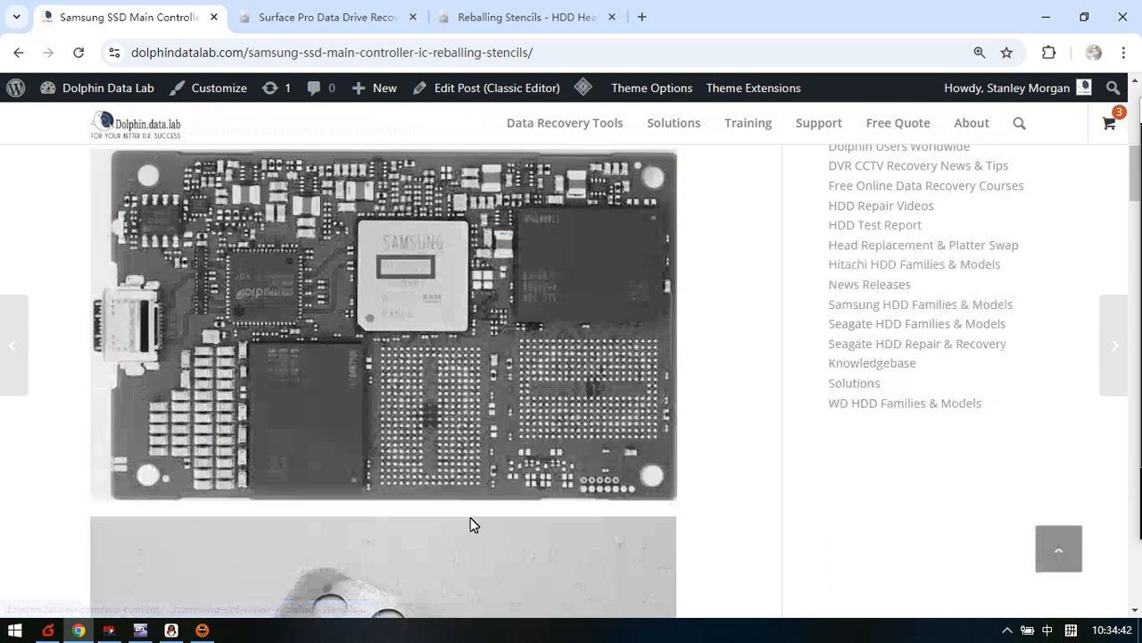
pyautogui.scroll(-3)
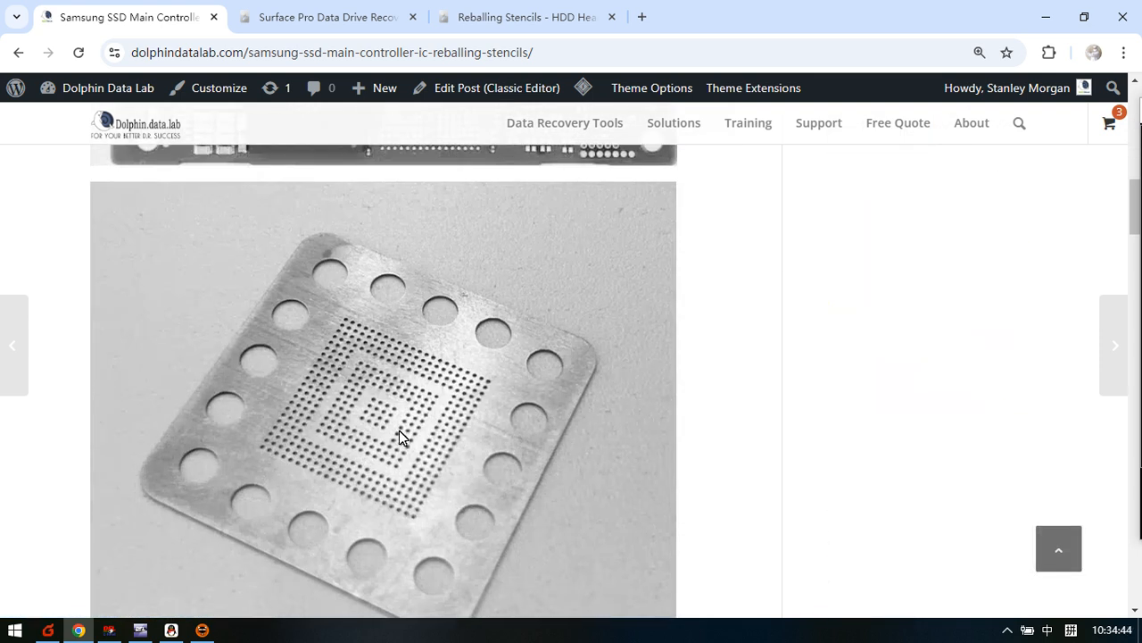
pyautogui.moveTo(486, 467)
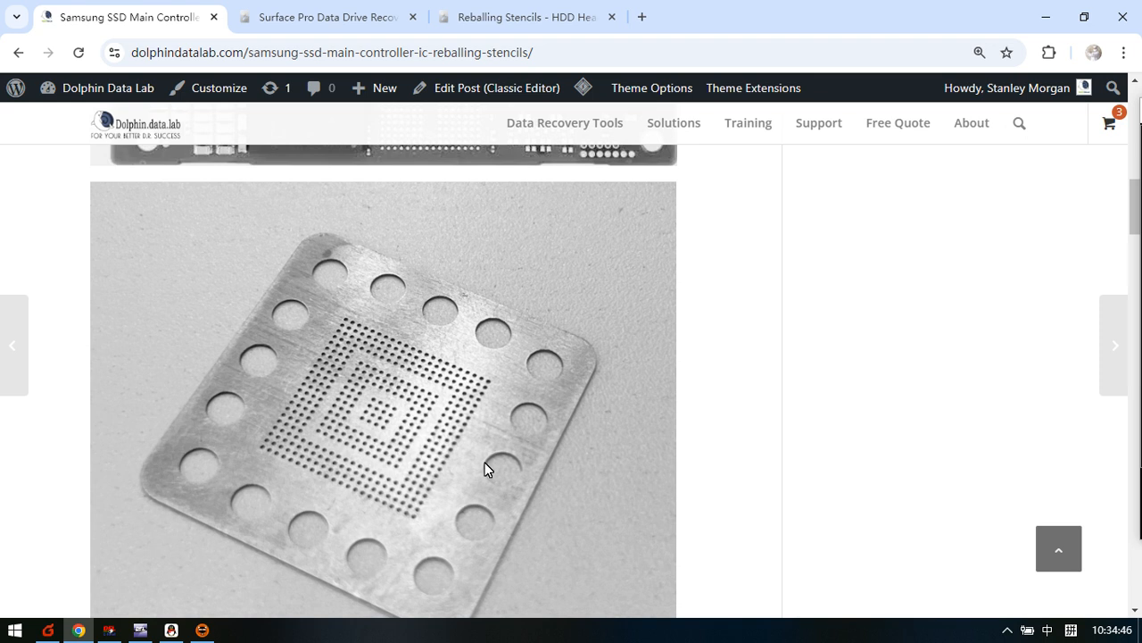
pyautogui.scroll(-3)
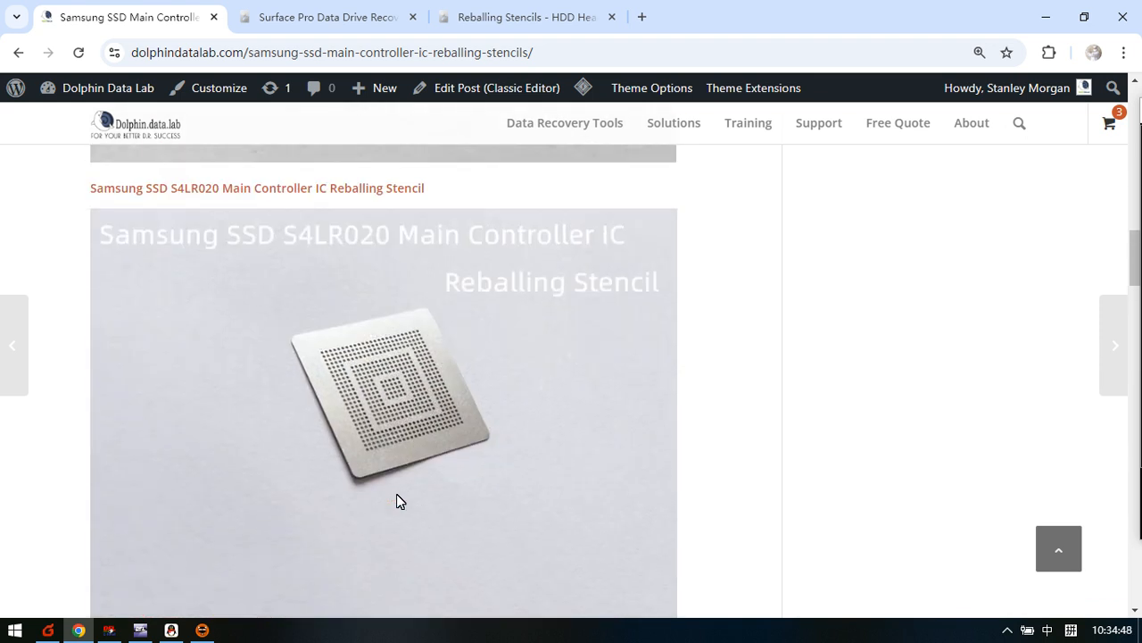
pyautogui.scroll(-3)
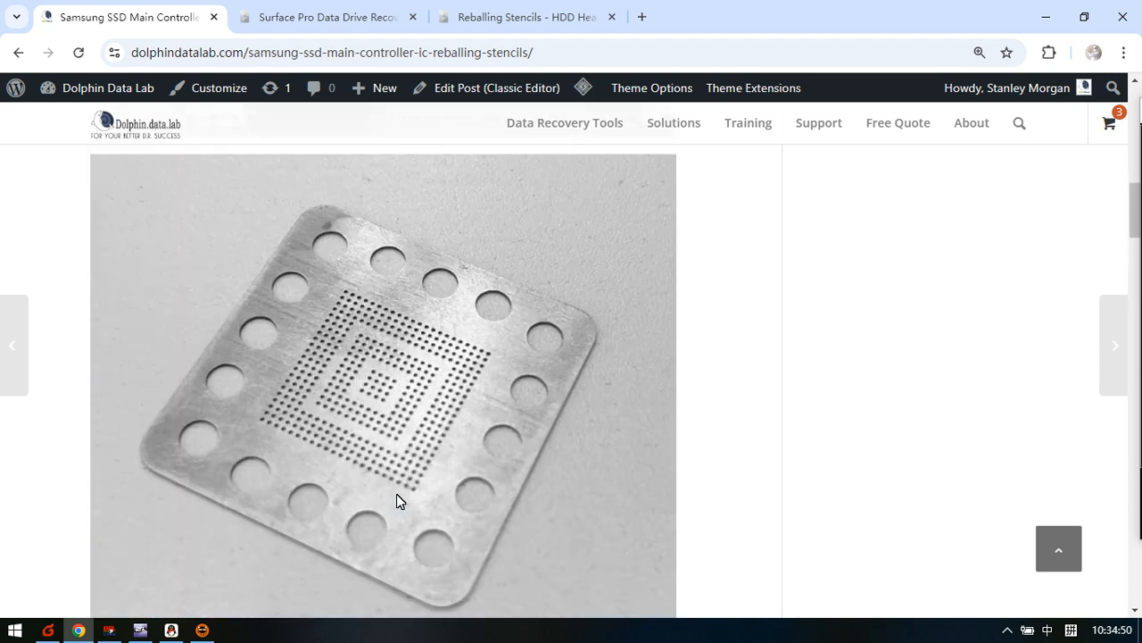
pyautogui.scroll(-3)
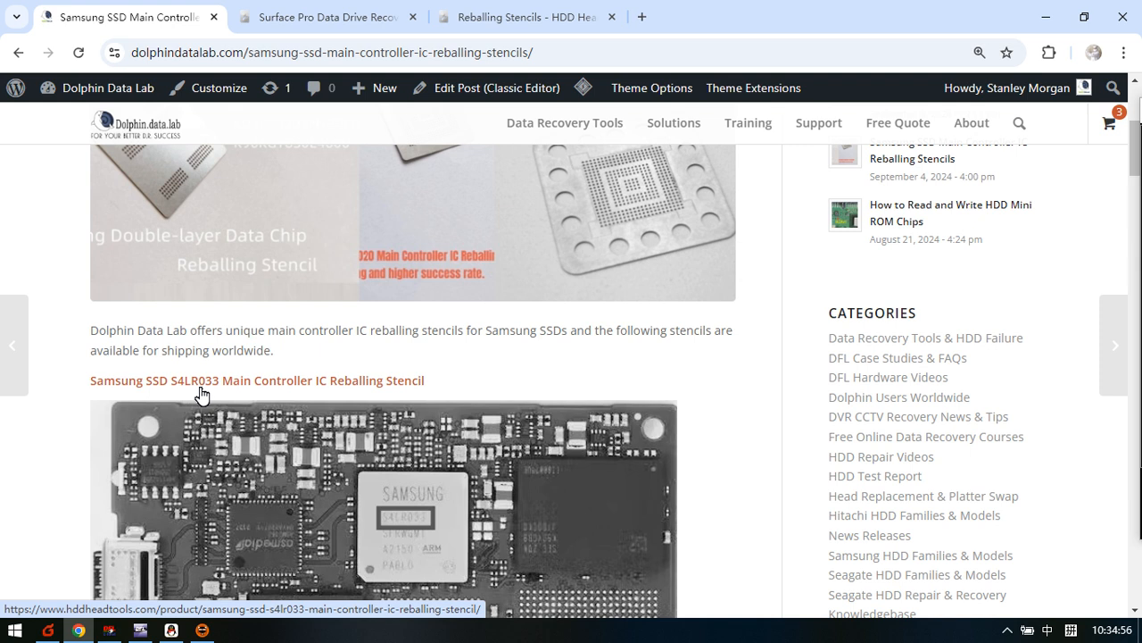
pyautogui.moveTo(221, 398)
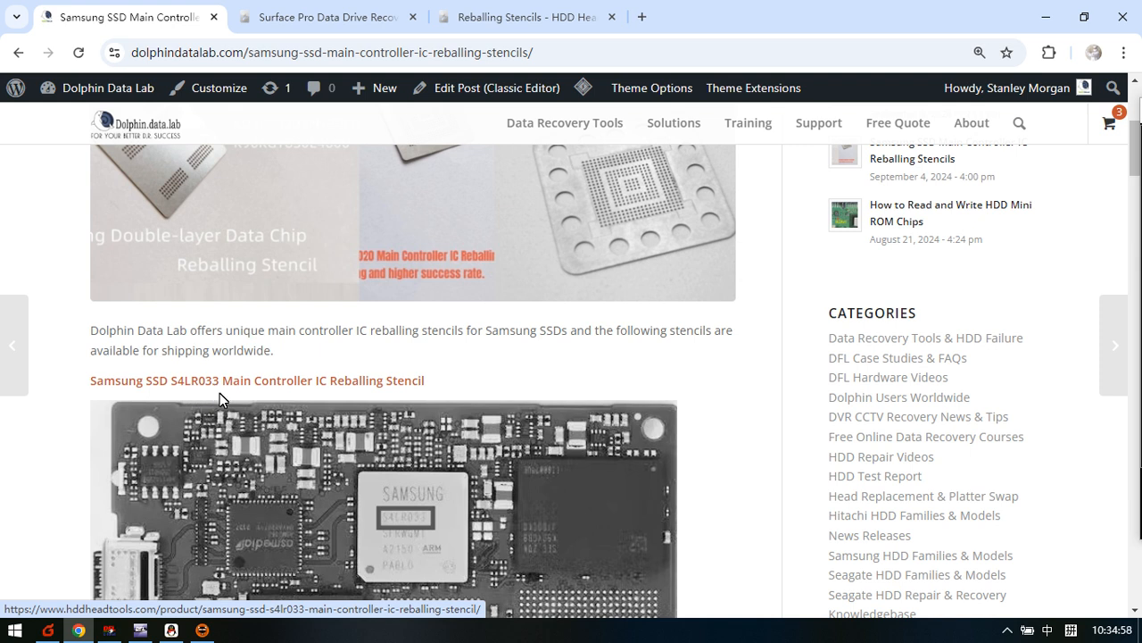
pyautogui.scroll(-3)
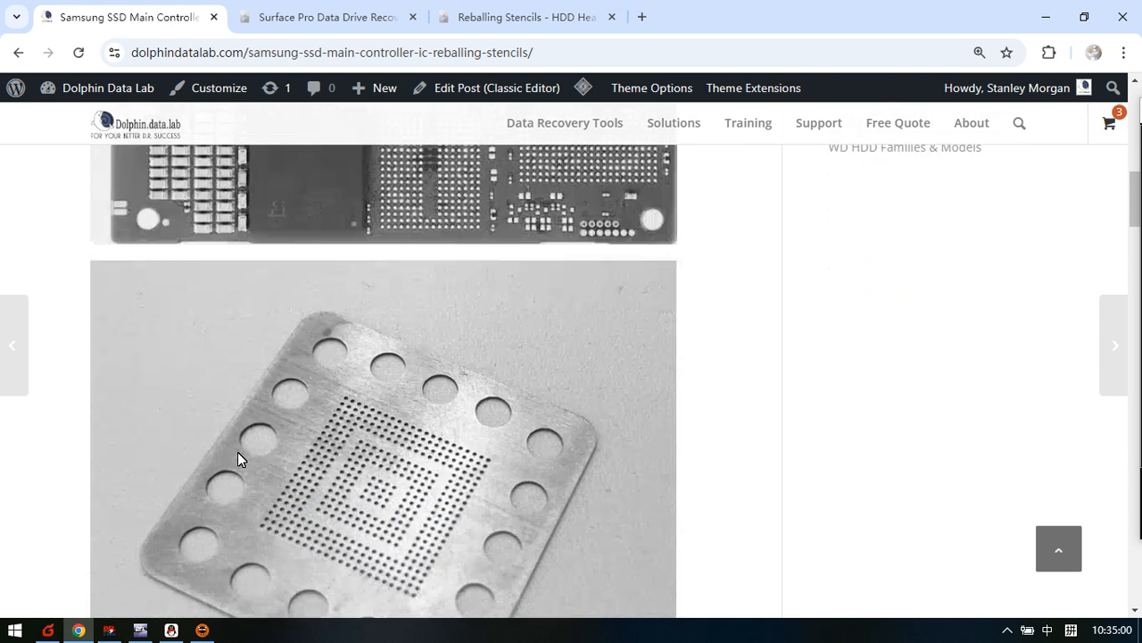
pyautogui.scroll(-3)
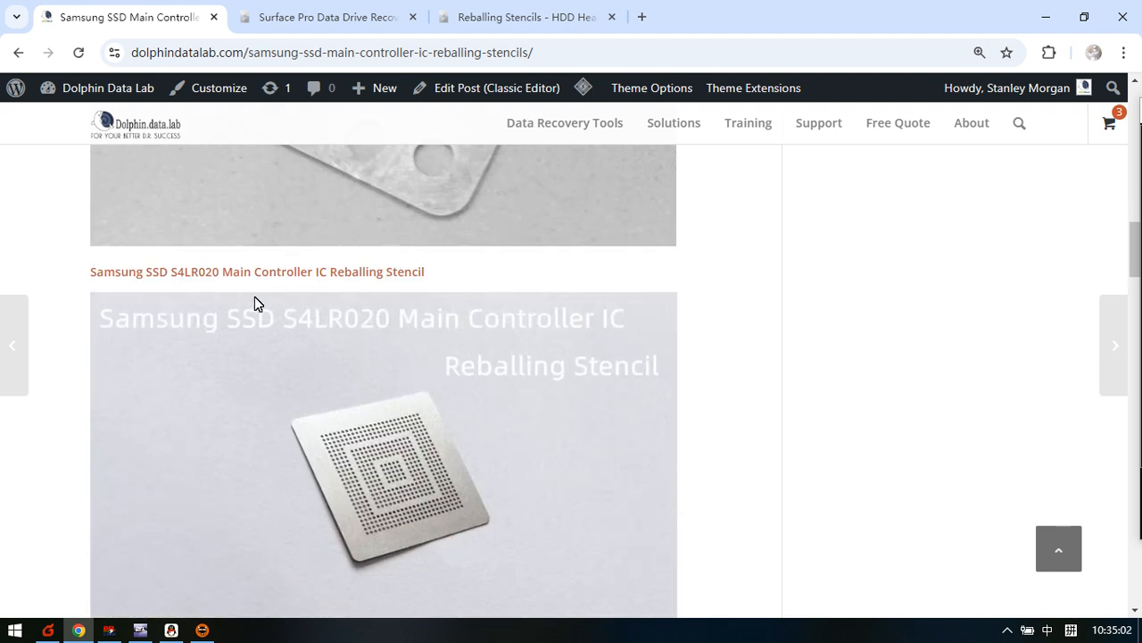
pyautogui.moveTo(205, 282)
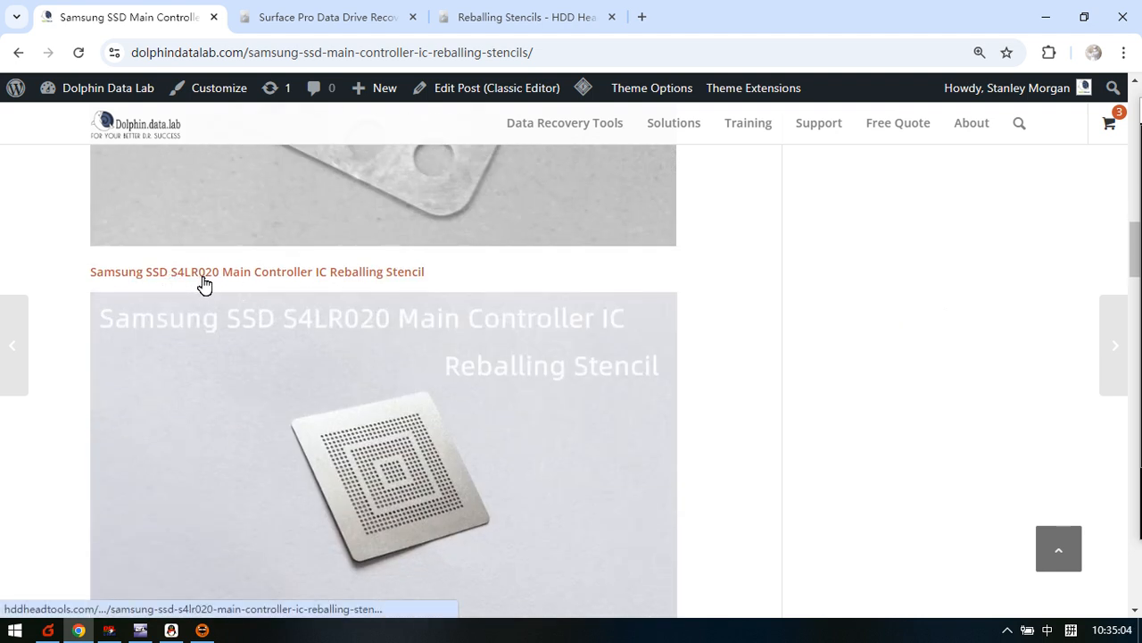
pyautogui.moveTo(225, 283)
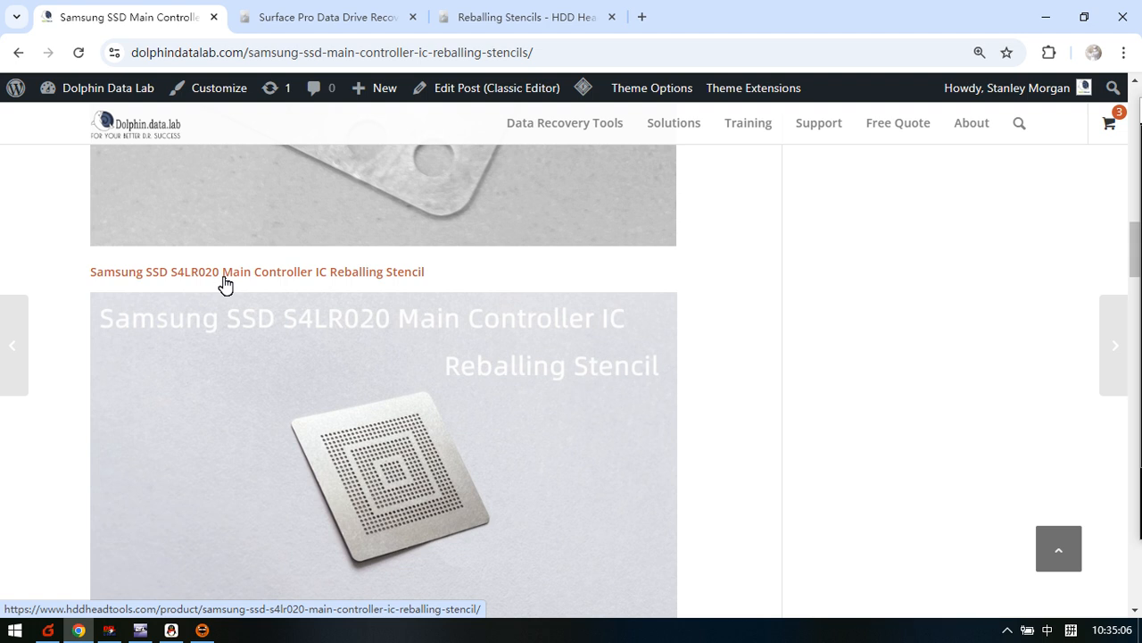
pyautogui.scroll(-3)
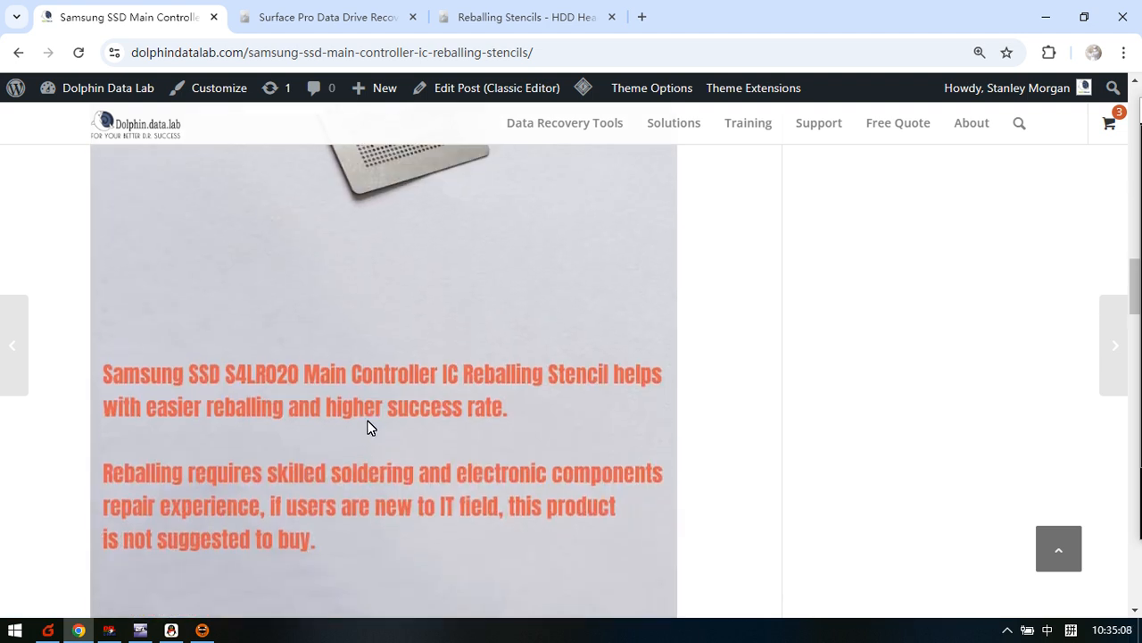
pyautogui.scroll(-3)
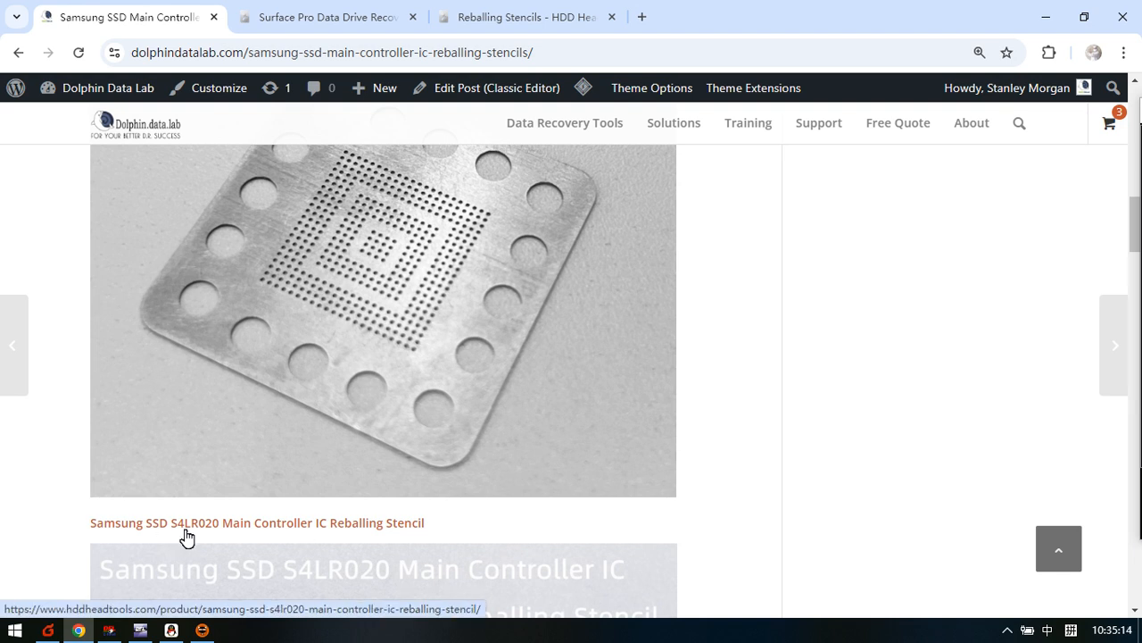
pyautogui.scroll(-3)
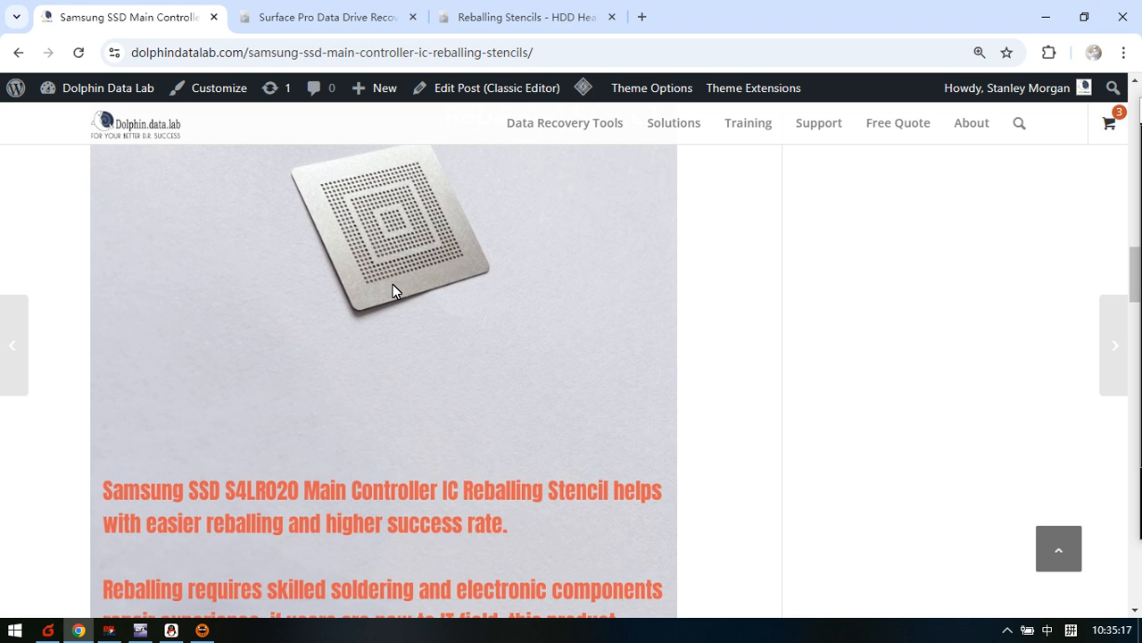
pyautogui.moveTo(378, 286)
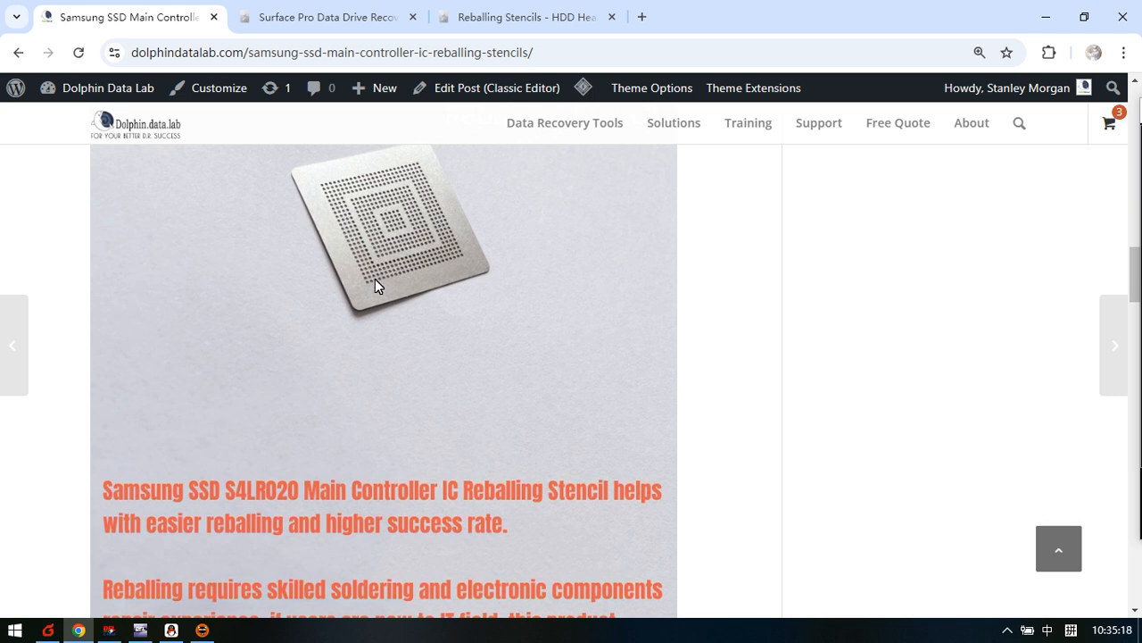
pyautogui.scroll(-3)
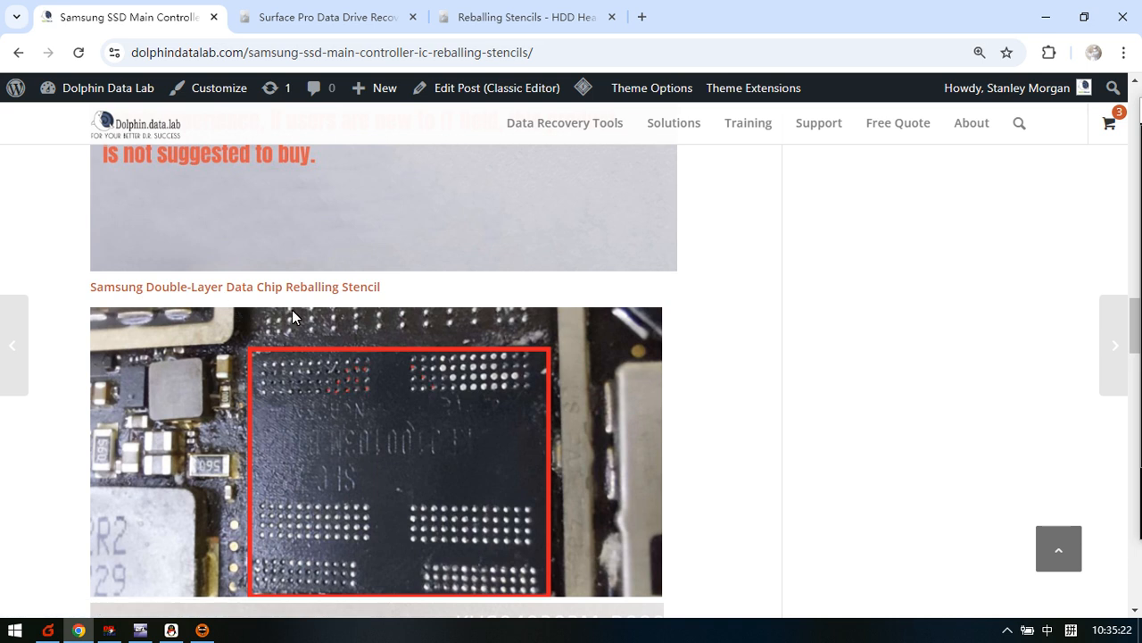
pyautogui.moveTo(364, 428)
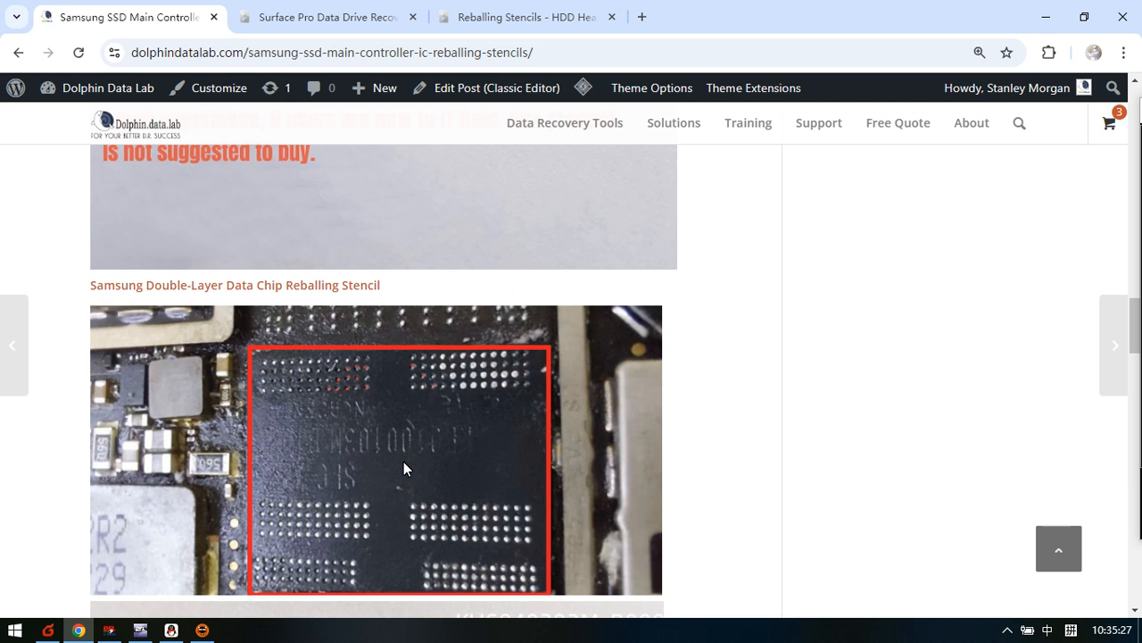
pyautogui.scroll(-3)
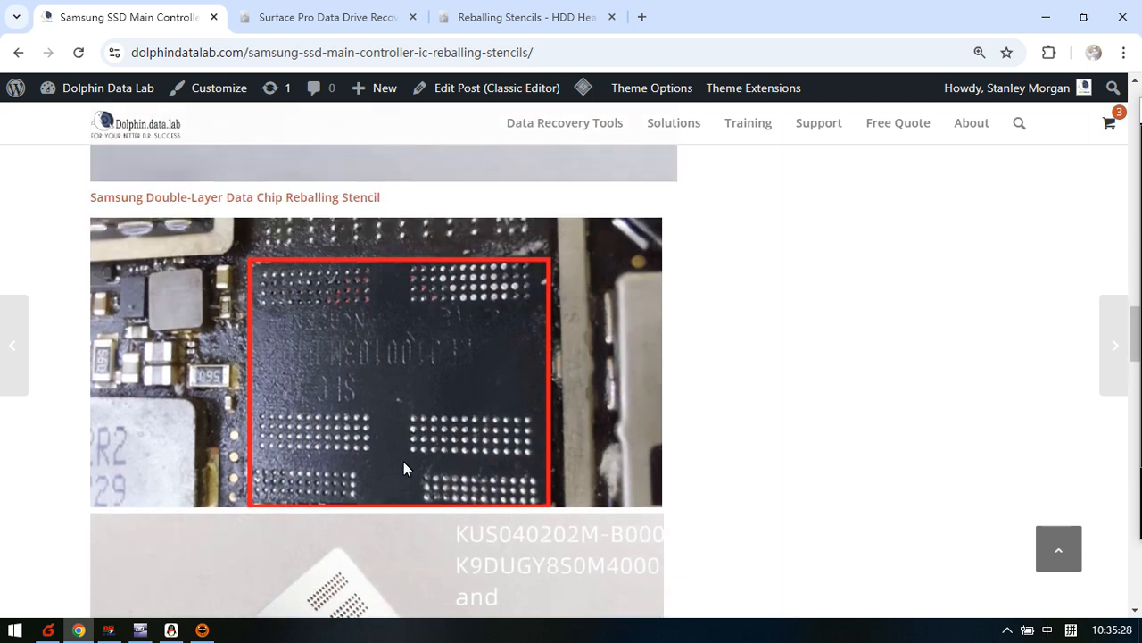
pyautogui.scroll(-3)
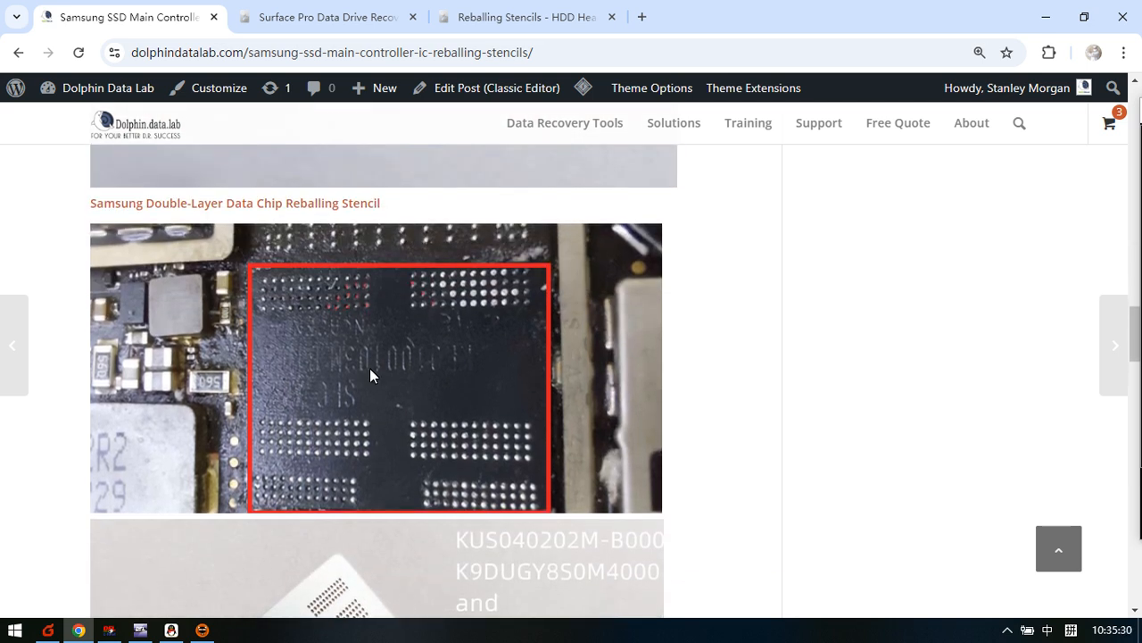
pyautogui.moveTo(360, 368)
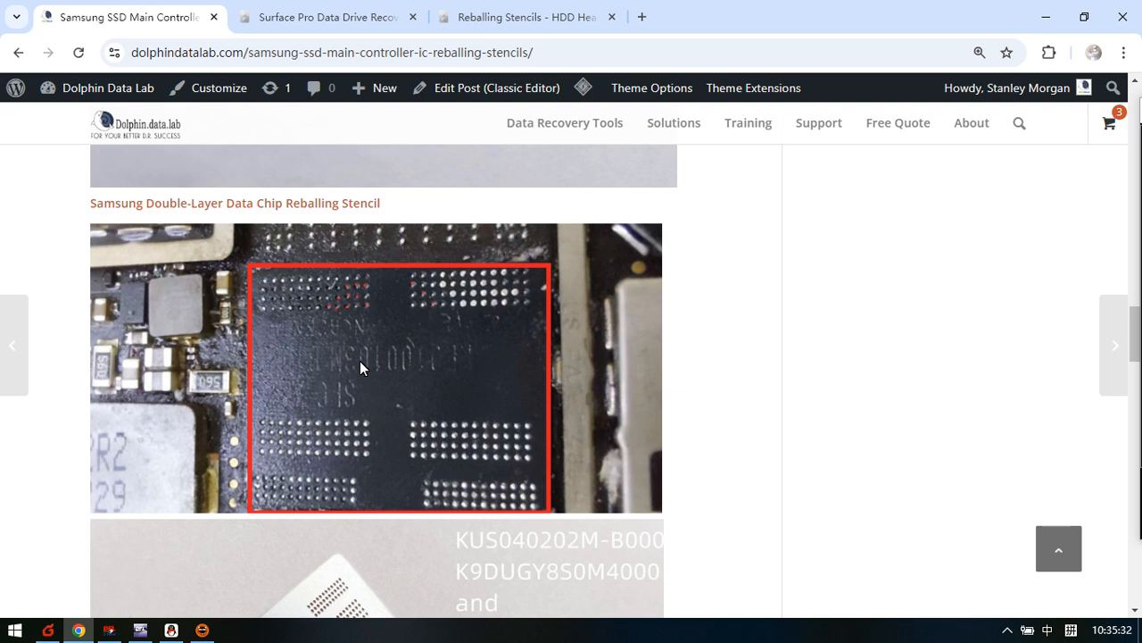
pyautogui.moveTo(348, 357)
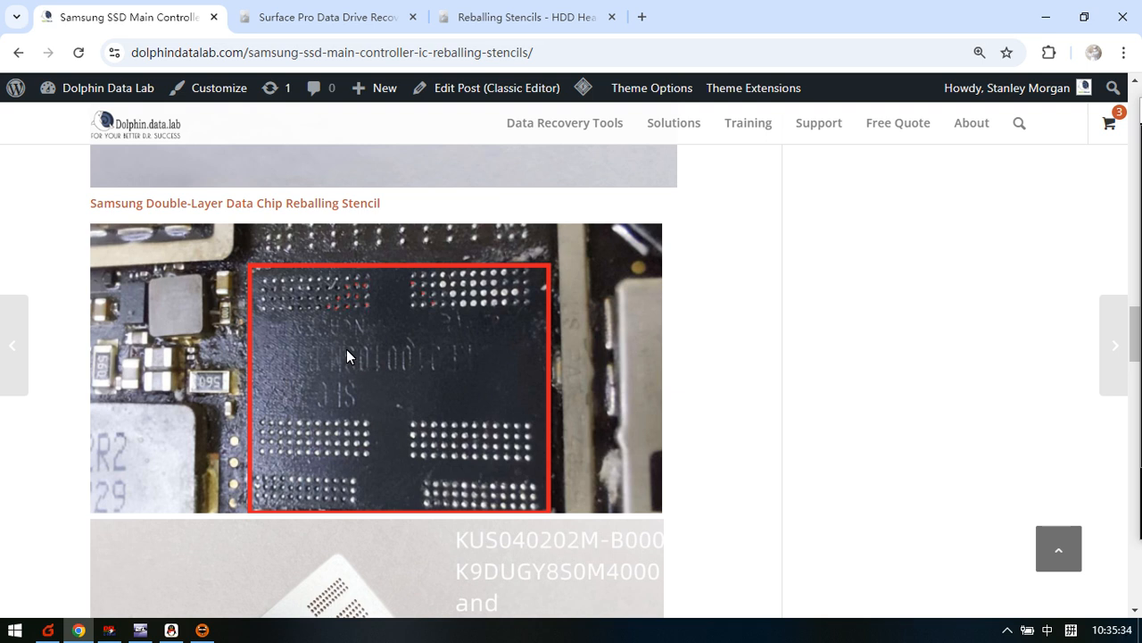
pyautogui.moveTo(322, 357)
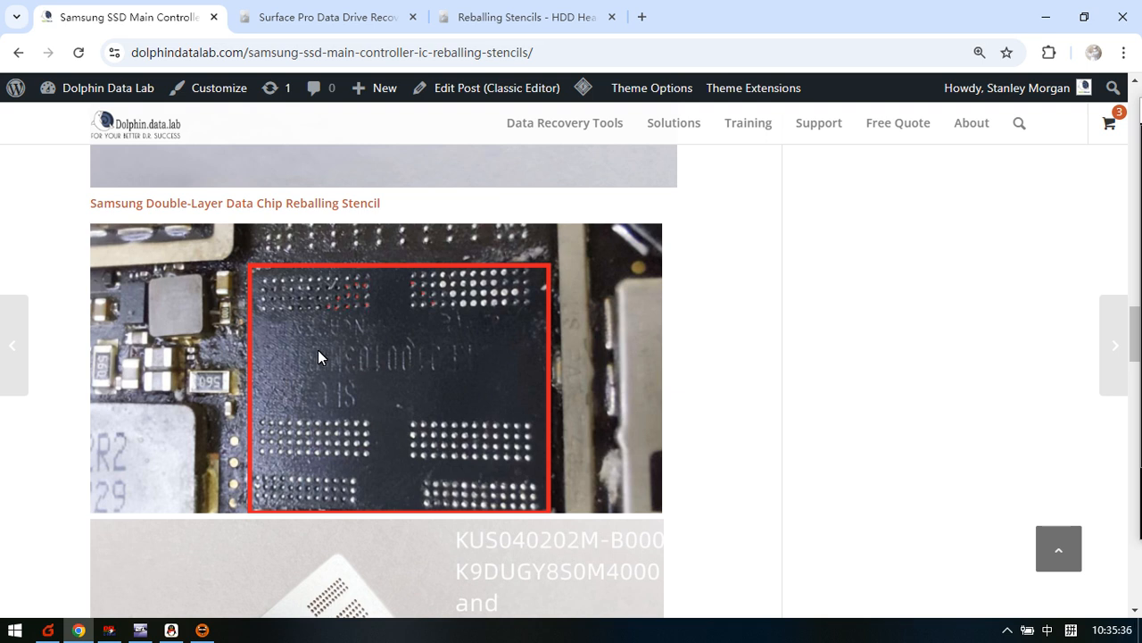
pyautogui.moveTo(418, 371)
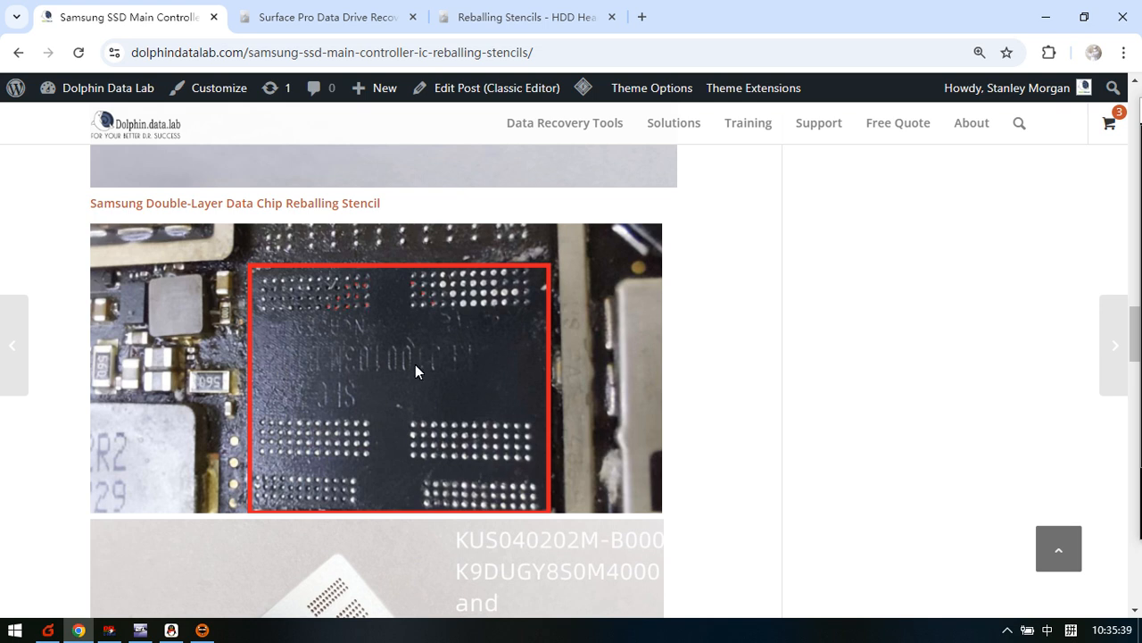
pyautogui.moveTo(407, 366)
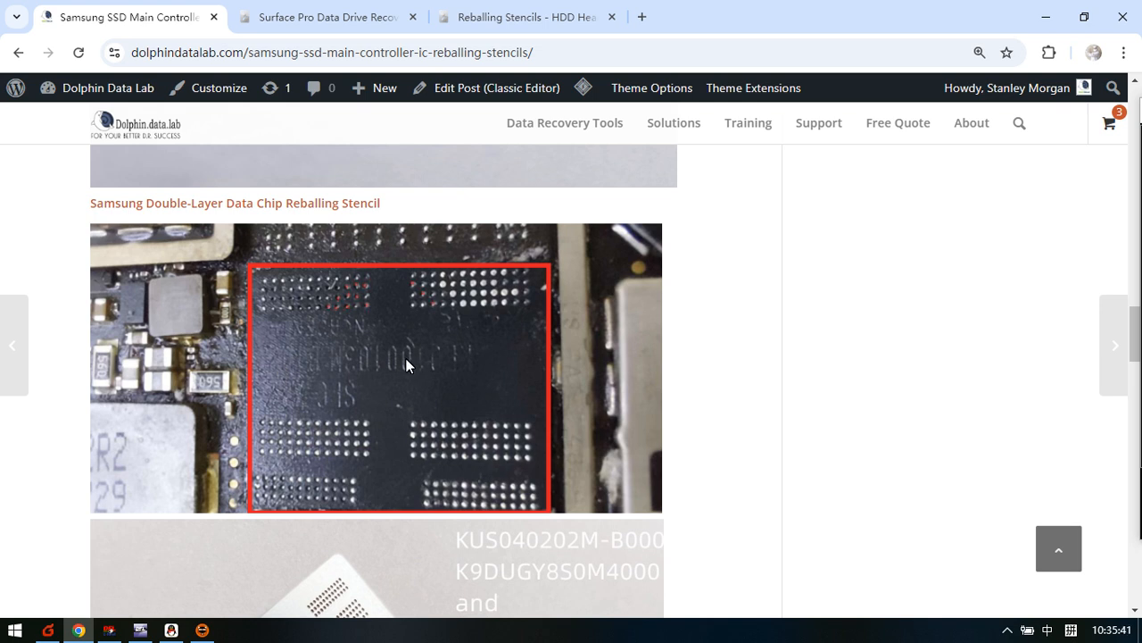
pyautogui.moveTo(238, 375)
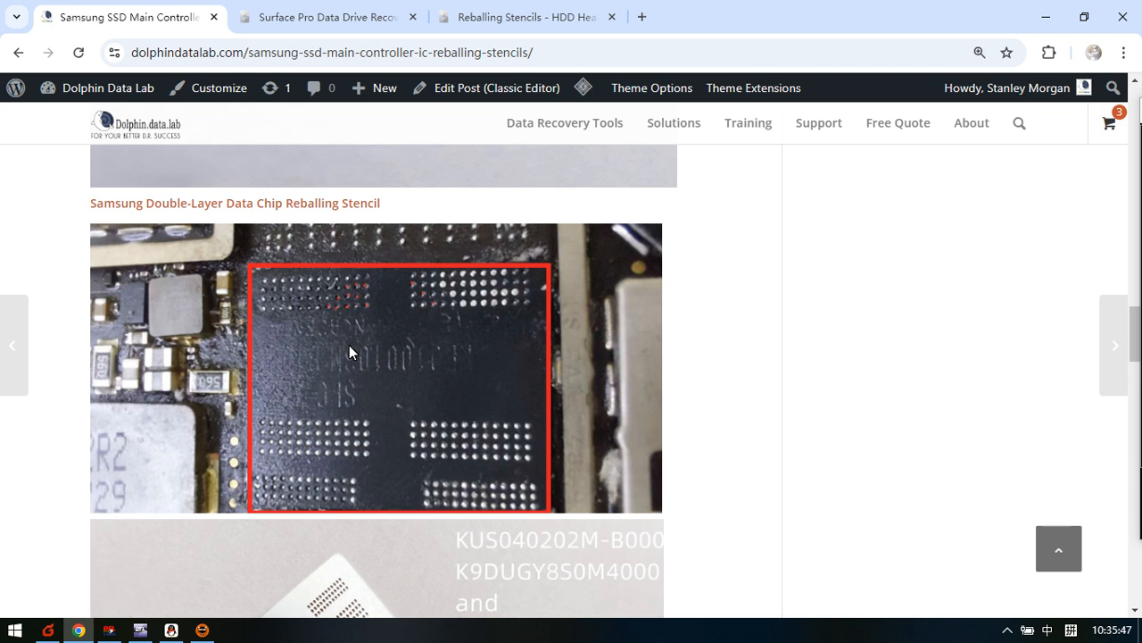
pyautogui.moveTo(248, 295)
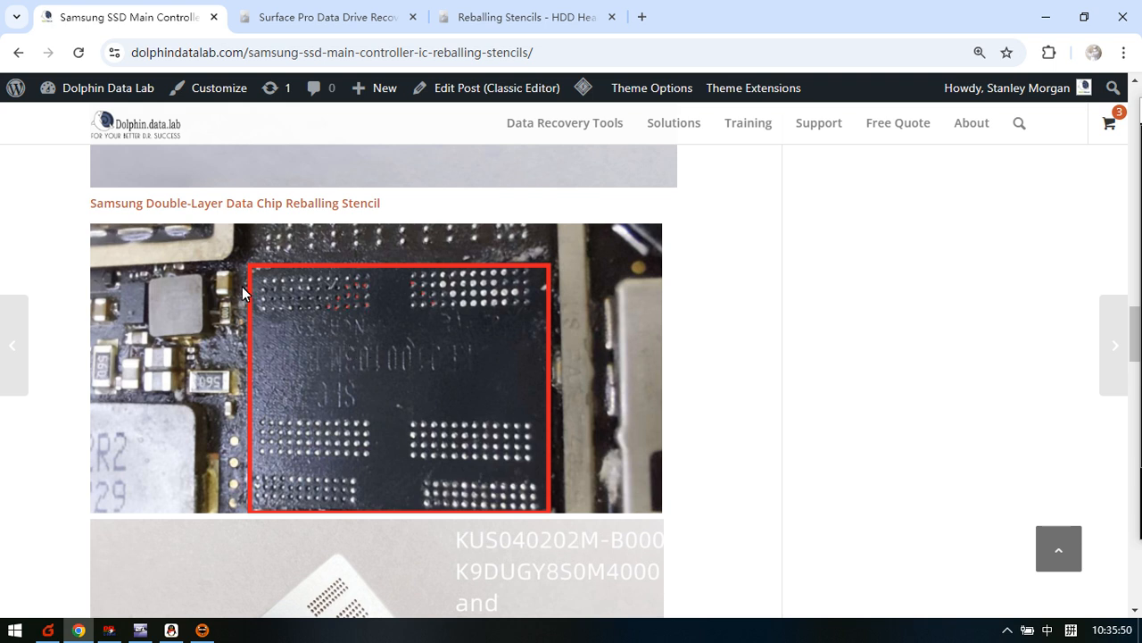
pyautogui.moveTo(489, 390)
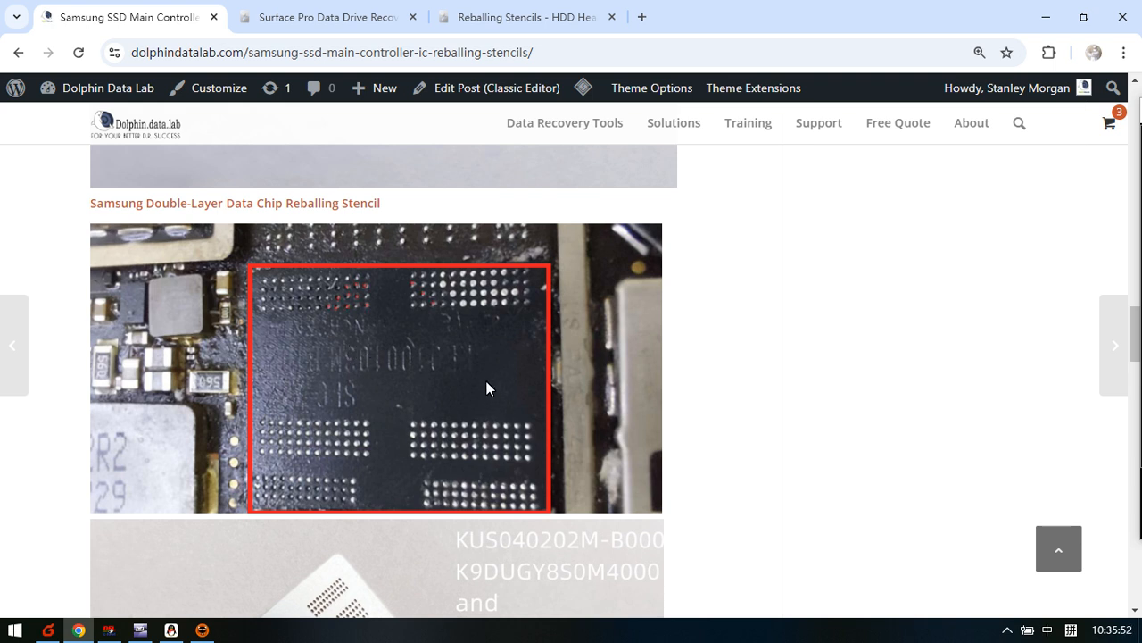
pyautogui.moveTo(478, 357)
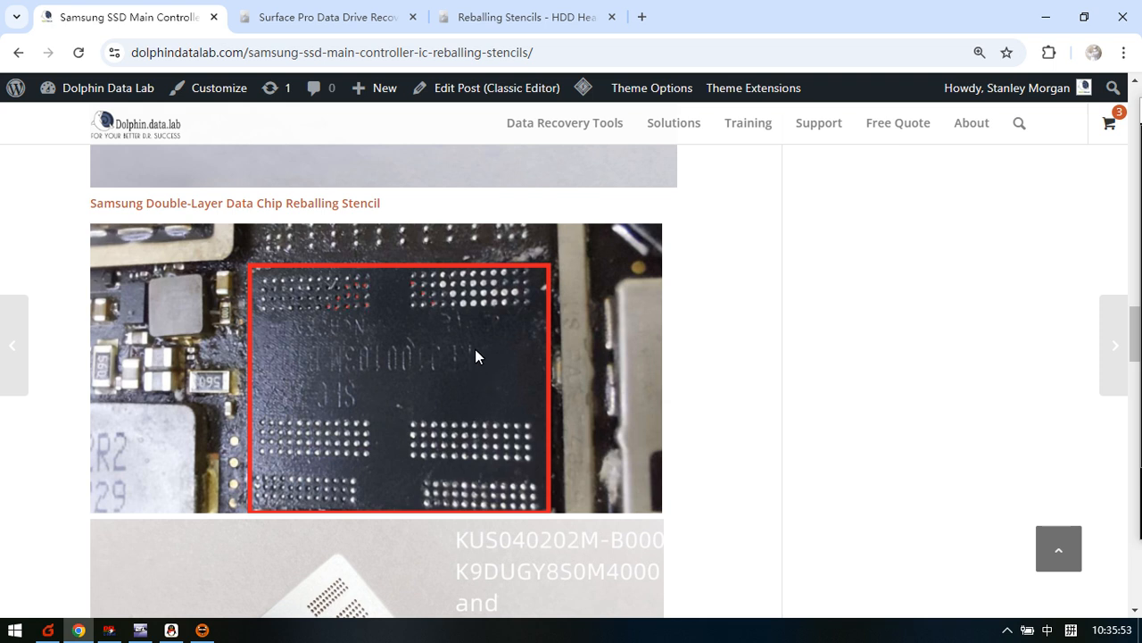
pyautogui.scroll(-3)
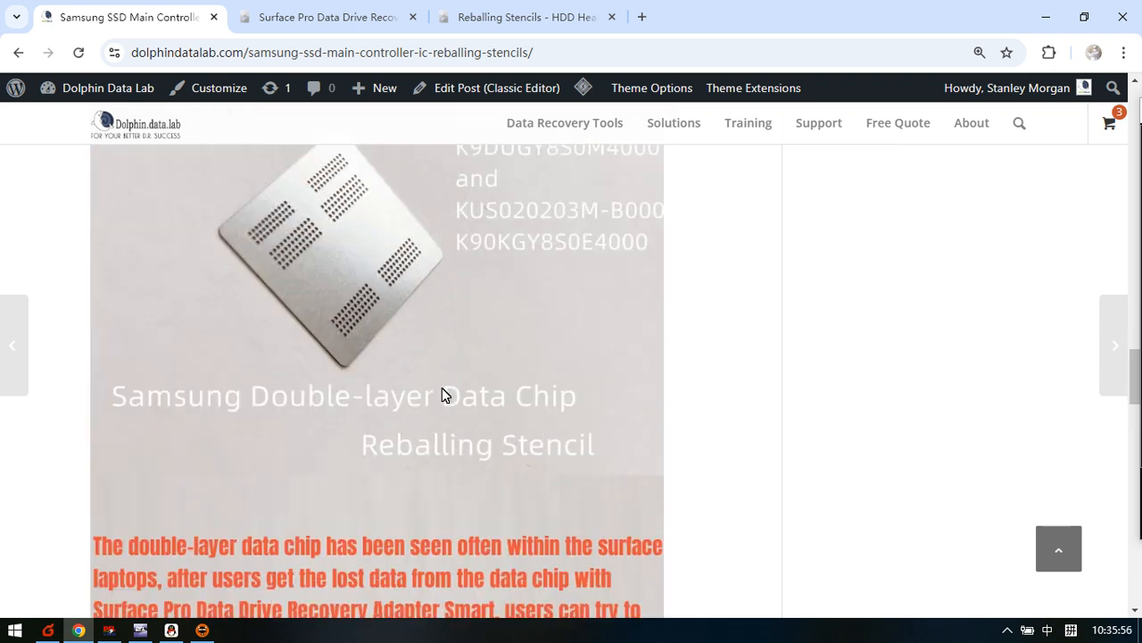
pyautogui.click(328, 18)
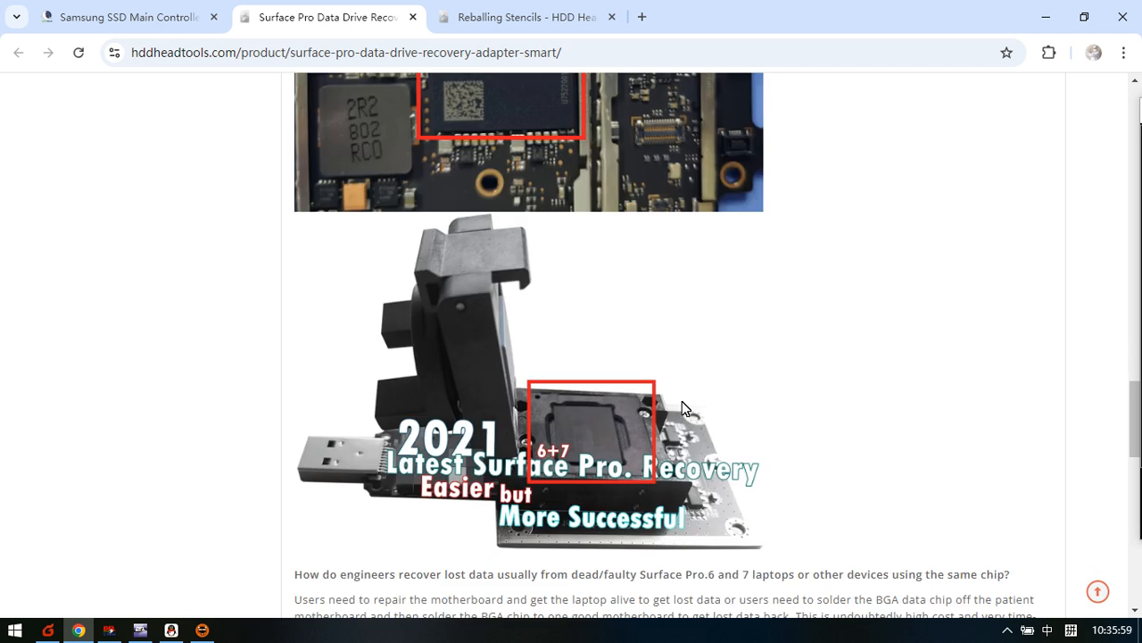
pyautogui.moveTo(557, 450)
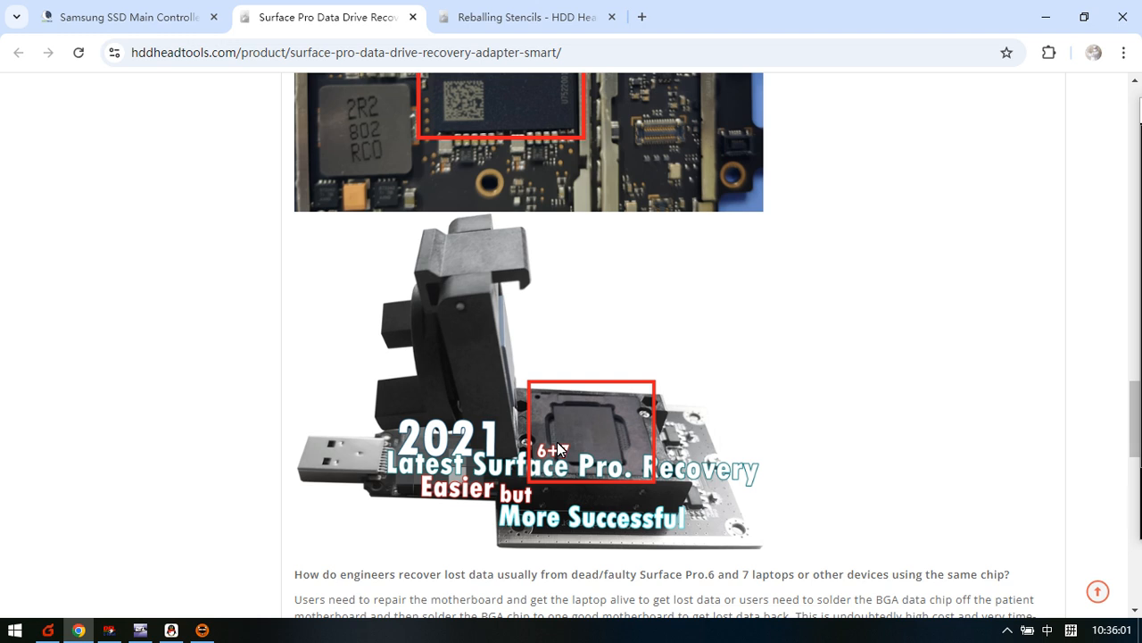
pyautogui.moveTo(628, 446)
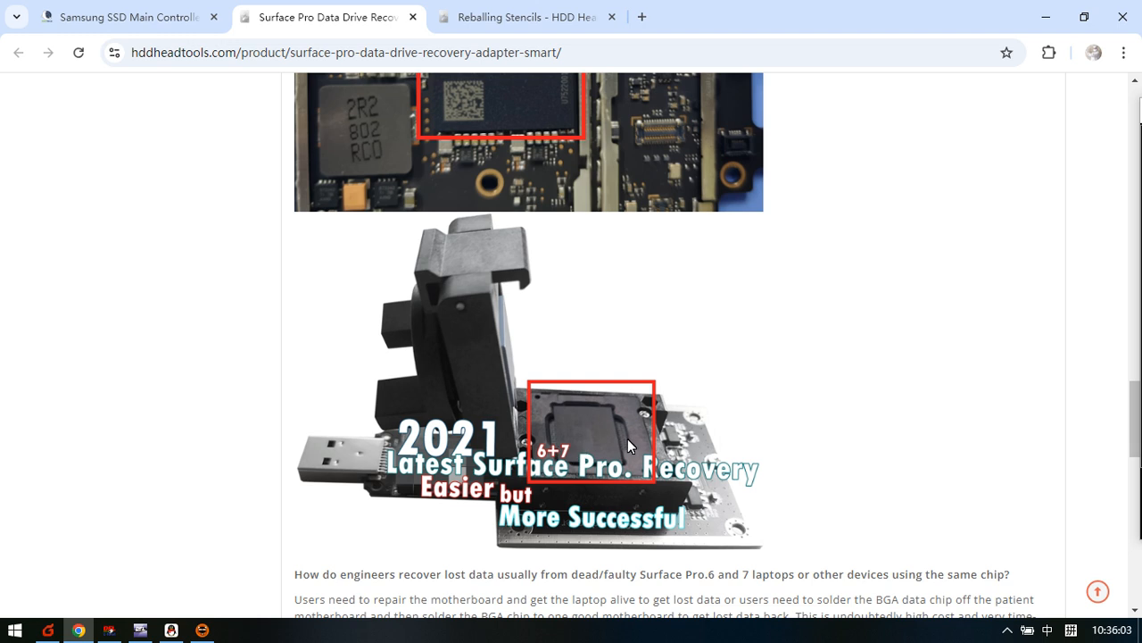
# - Scroll the adapter page to related products and back, then return to the Samsung SSD stencils post tab
pyautogui.scroll(-3)
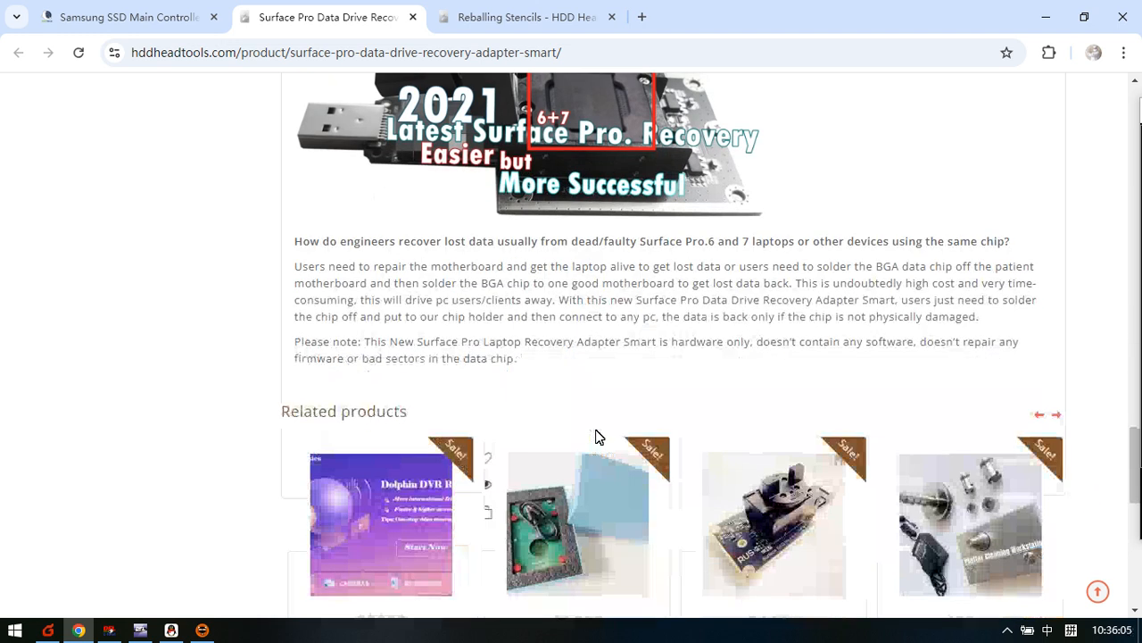
pyautogui.scroll(3)
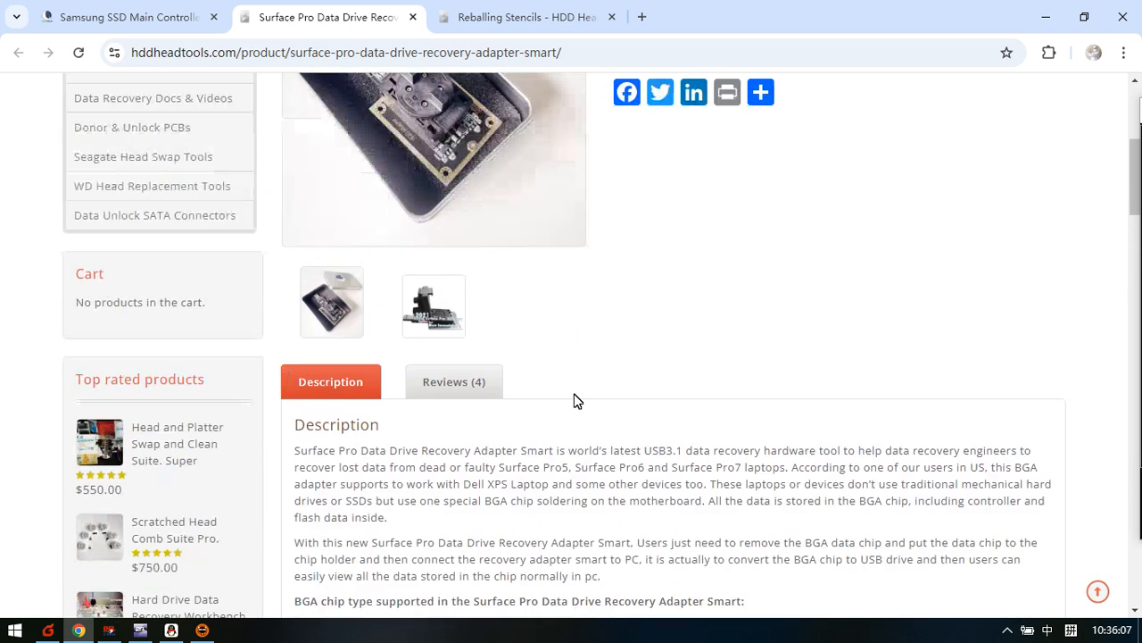
pyautogui.click(125, 18)
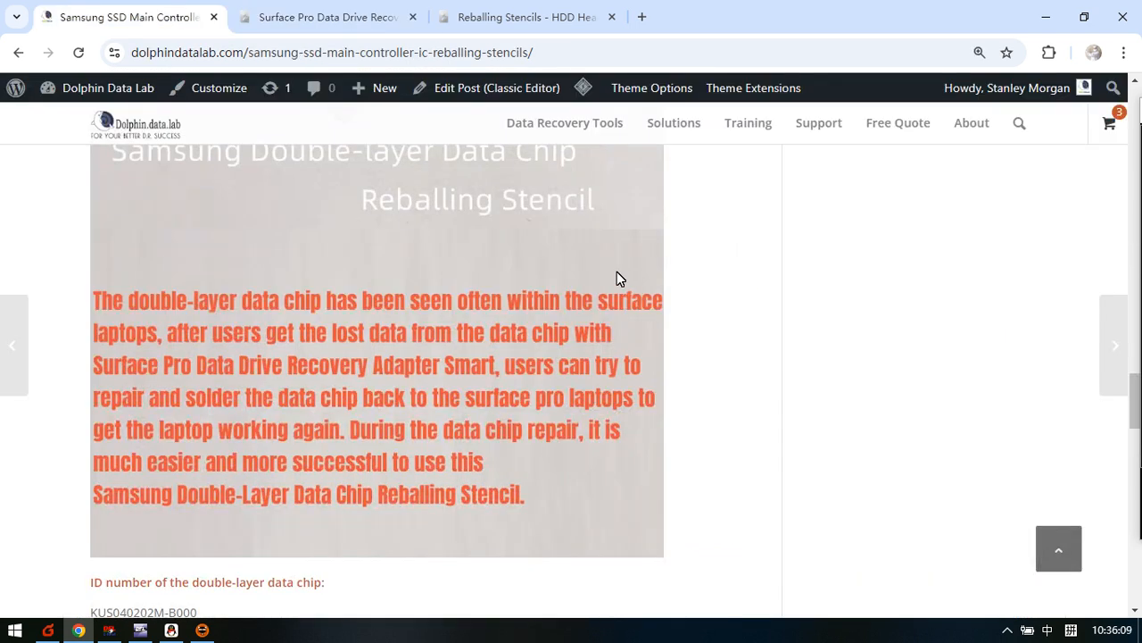
pyautogui.click(526, 18)
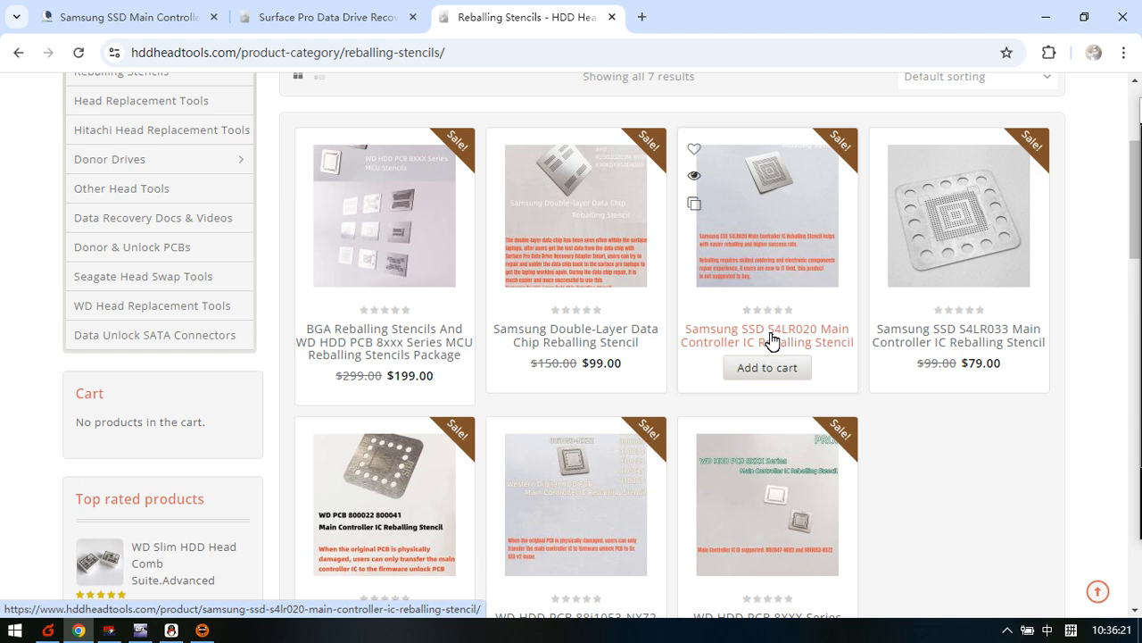
pyautogui.scroll(-3)
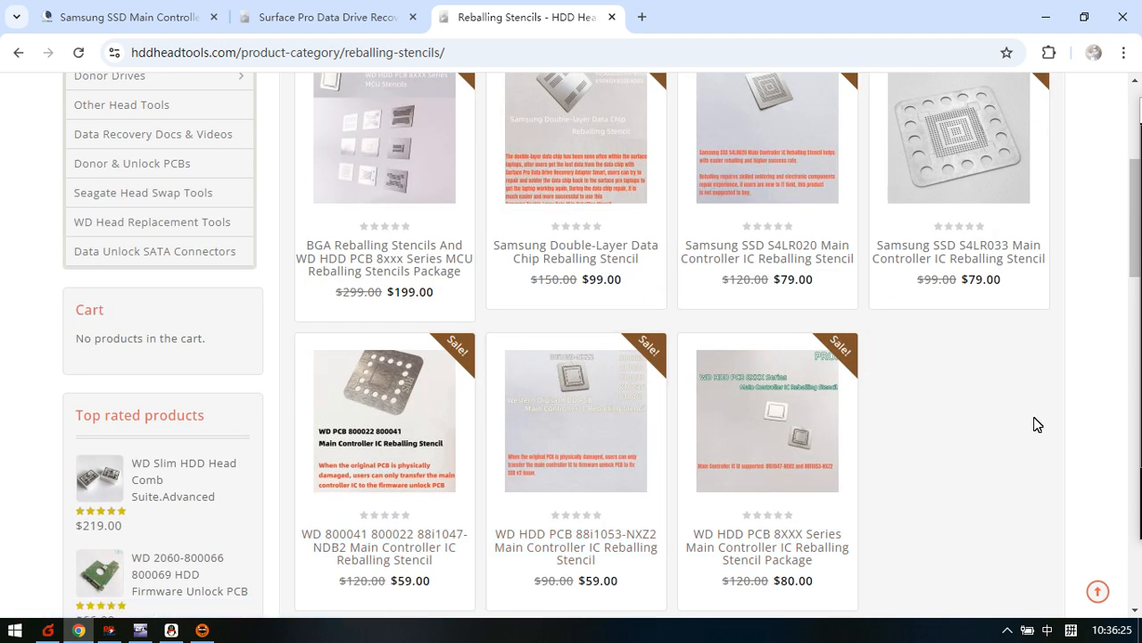
pyautogui.scroll(3)
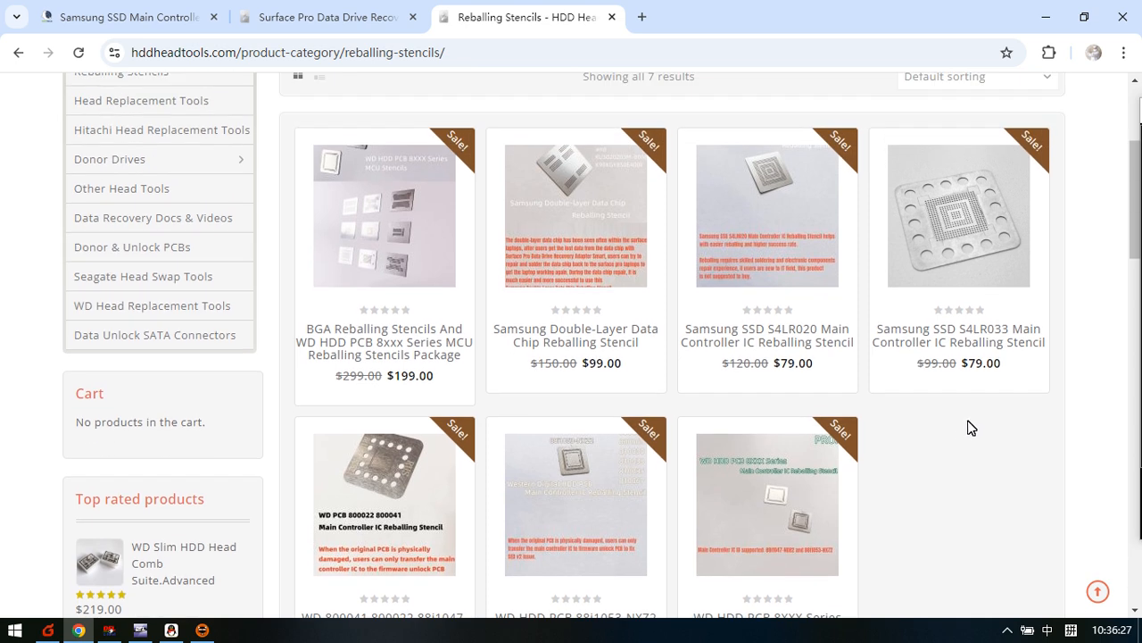
pyautogui.scroll(-3)
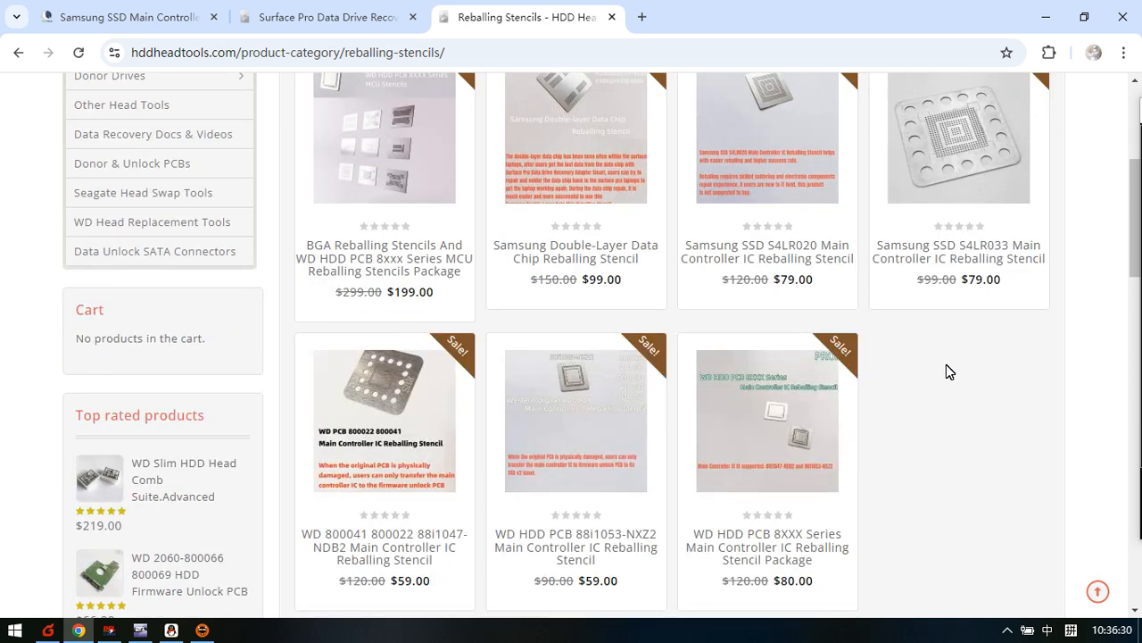
pyautogui.moveTo(938, 364)
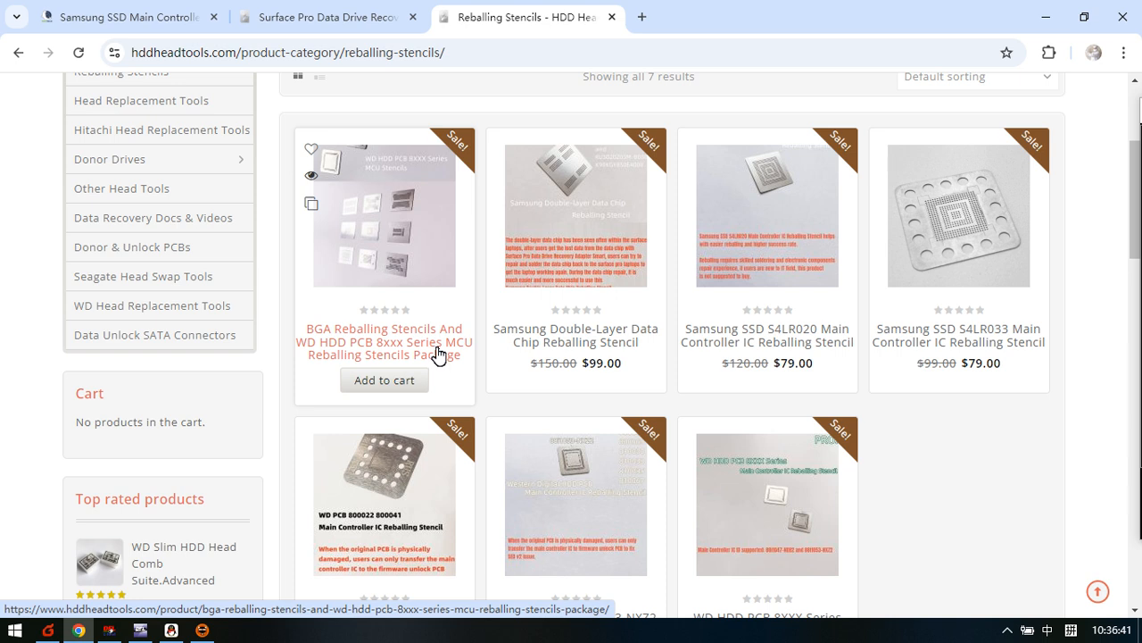
pyautogui.scroll(-3)
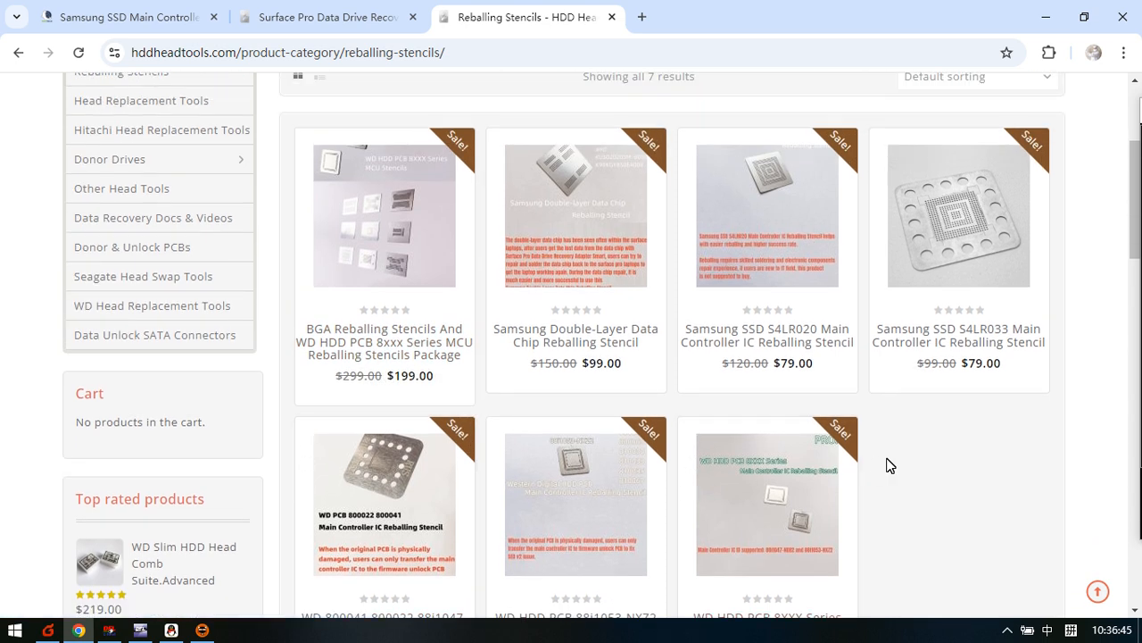
pyautogui.moveTo(932, 450)
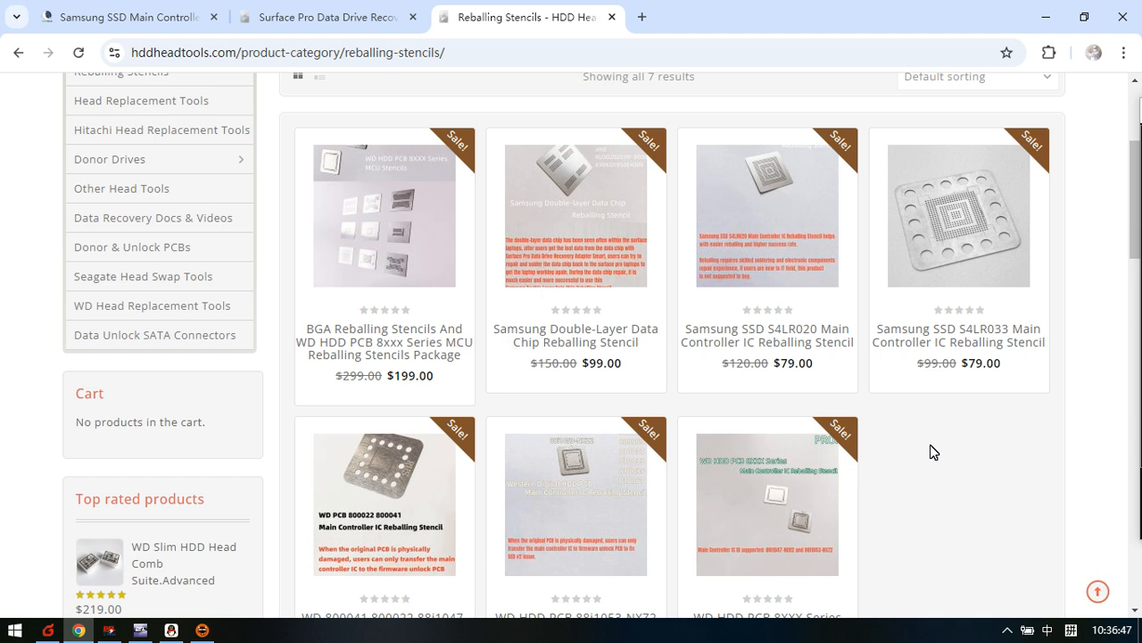